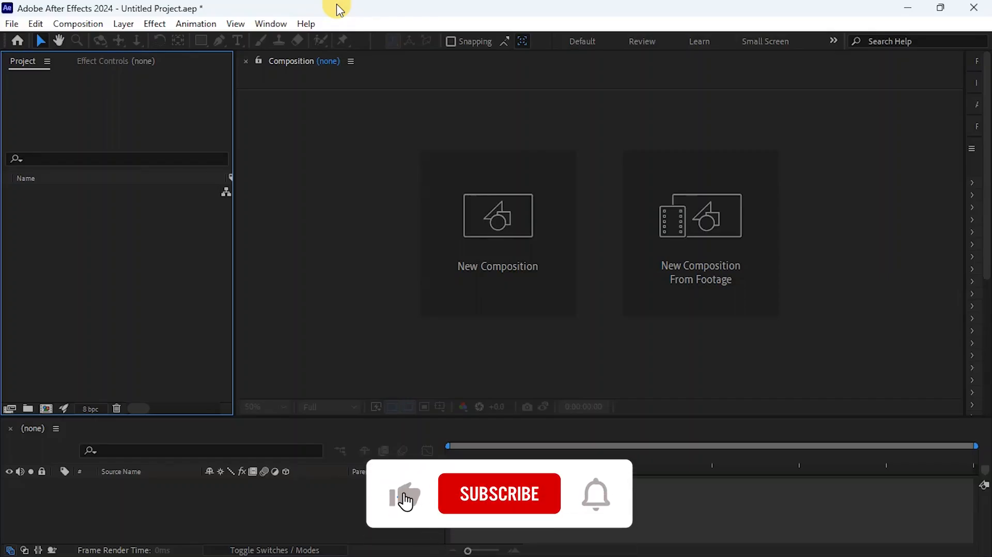
- Import the WEALTH jet into Element's Scene Setup with the Stylized lighting preset
{"action": "left_click", "coordinate": [498, 494]}
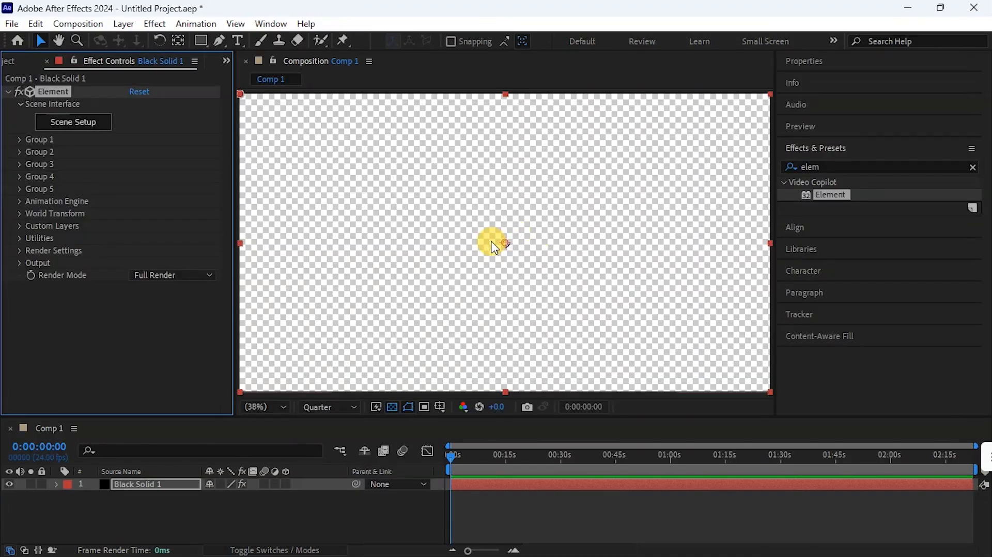
{"action": "left_click", "coordinate": [72, 121]}
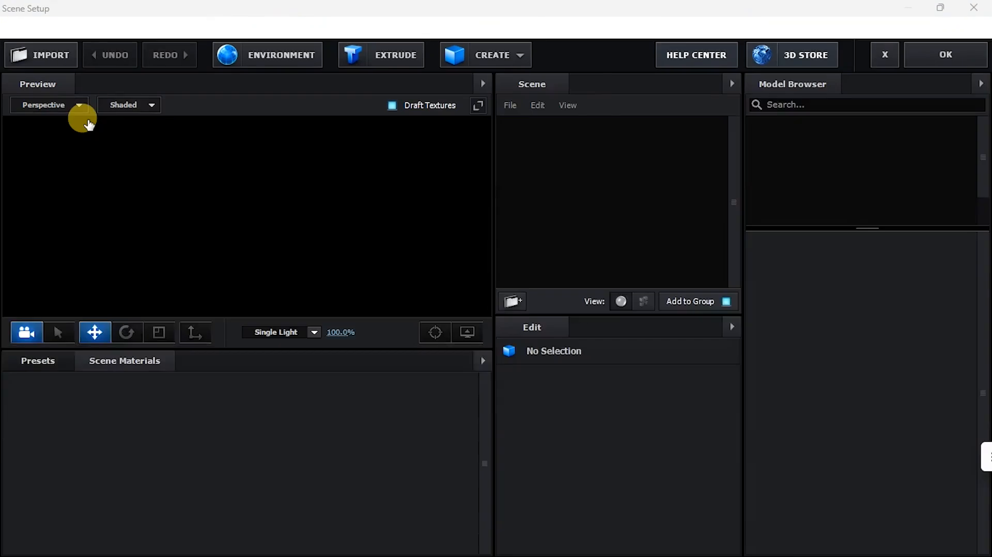
{"action": "left_click", "coordinate": [41, 55]}
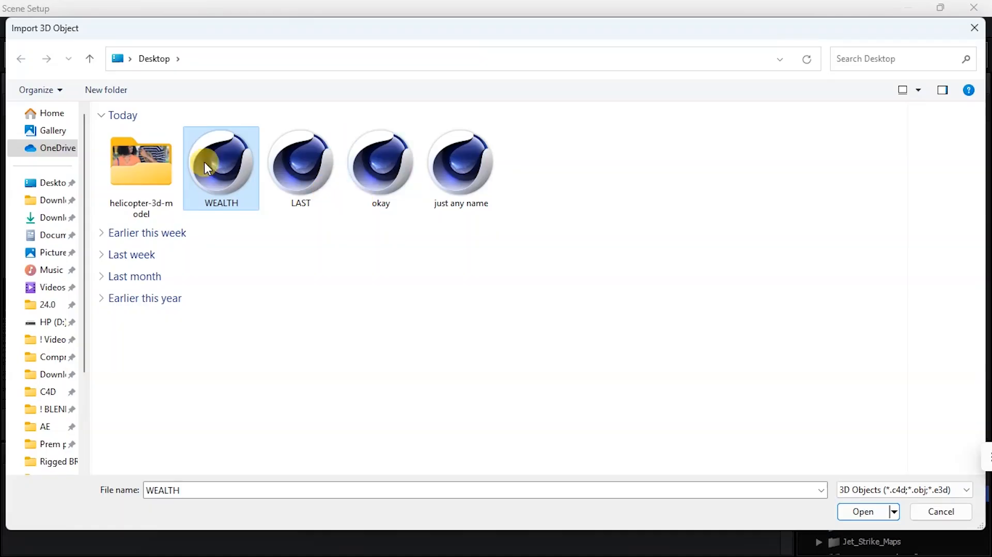
{"action": "left_click", "coordinate": [862, 511]}
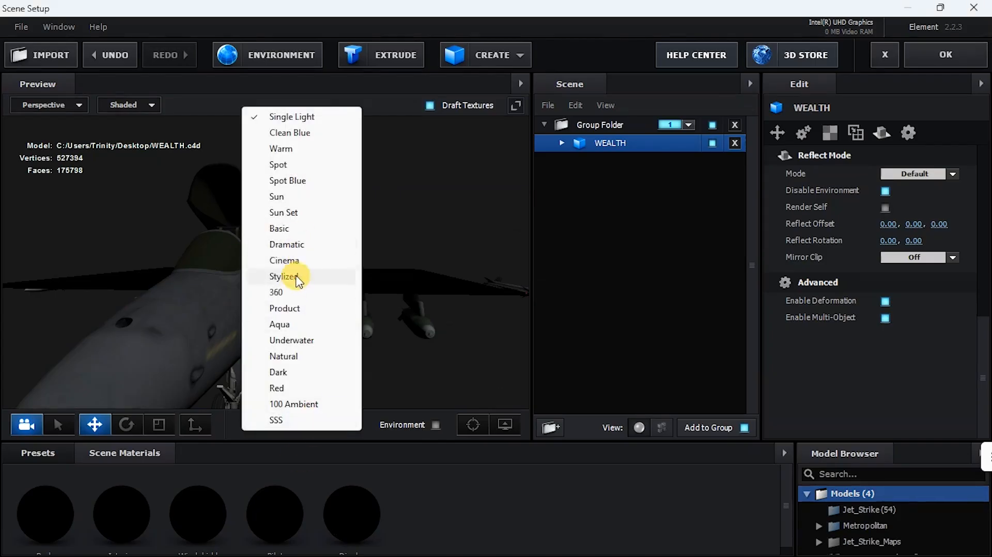
{"action": "left_click", "coordinate": [286, 276]}
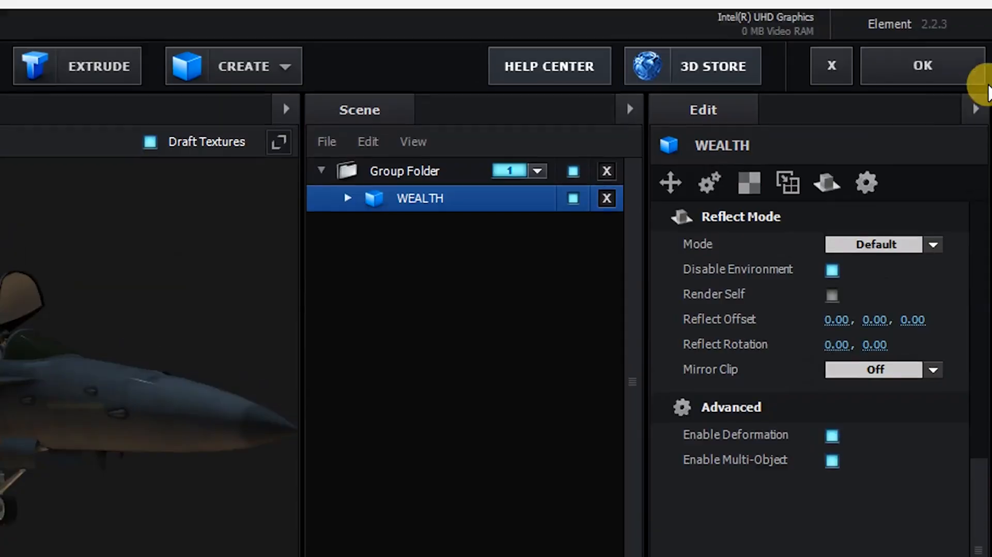
{"action": "left_click", "coordinate": [921, 65]}
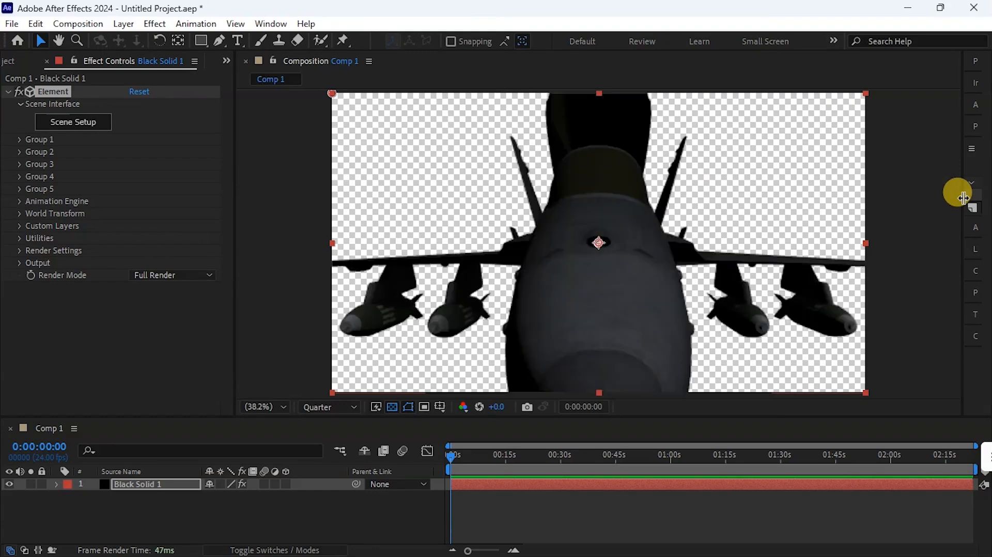
{"action": "mouse_move", "coordinate": [598, 245]}
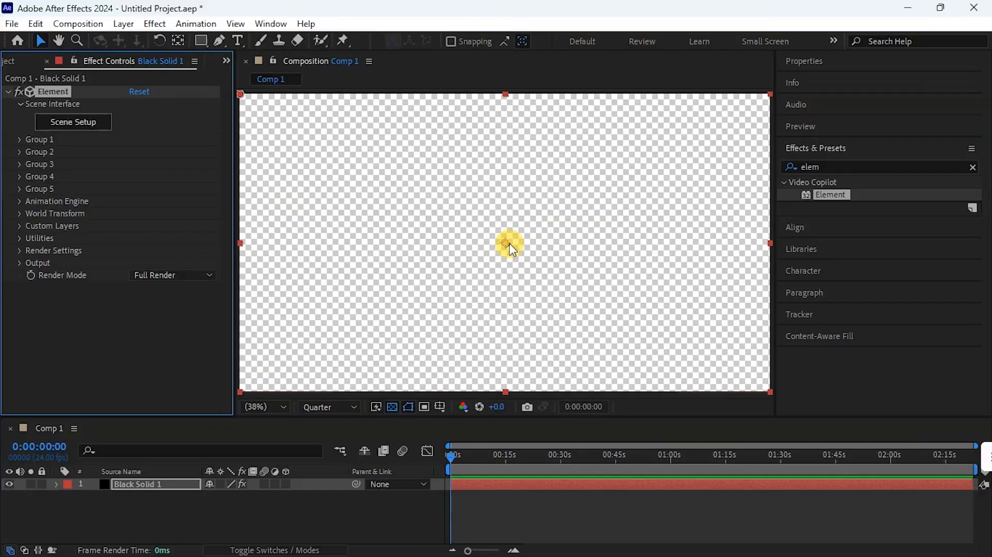
- Re-import WEALTH in Element, checking Transform and the Display material's textures, then confirm
{"action": "left_click", "coordinate": [73, 122]}
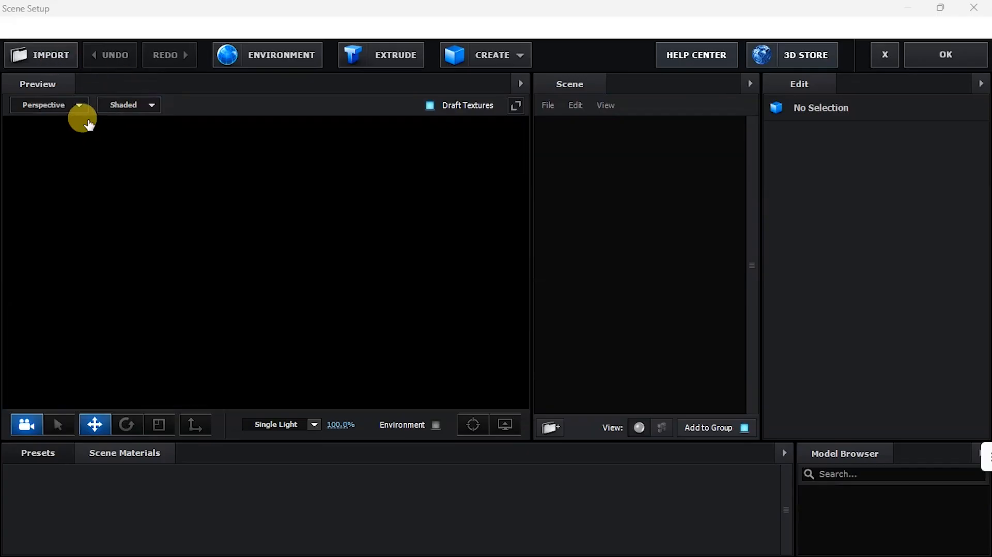
{"action": "left_click", "coordinate": [40, 54]}
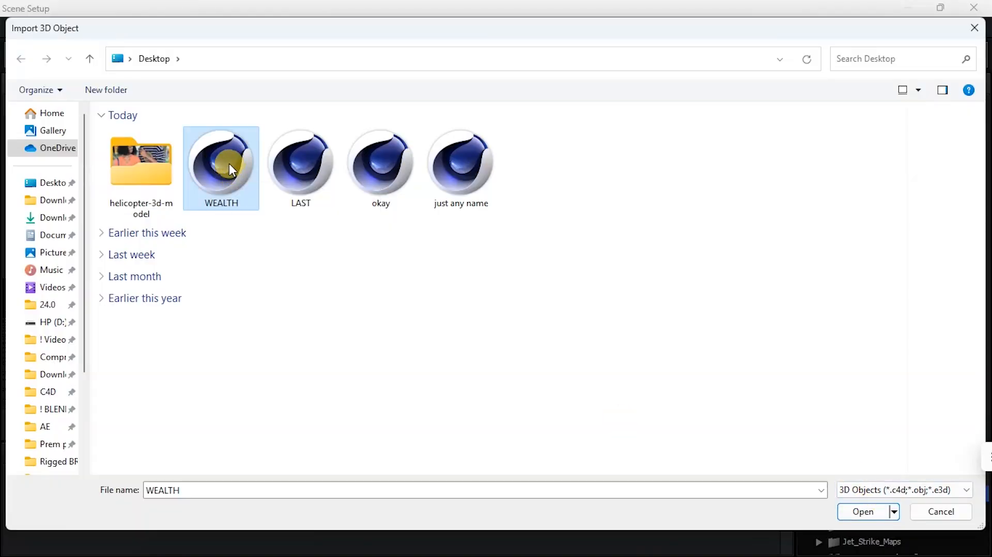
{"action": "left_click", "coordinate": [861, 511]}
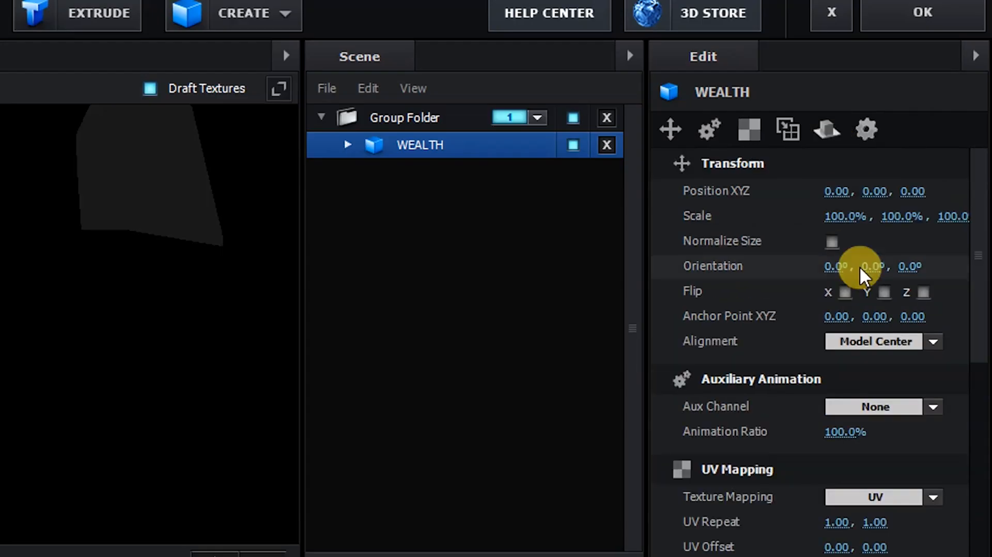
{"action": "left_click", "coordinate": [826, 130]}
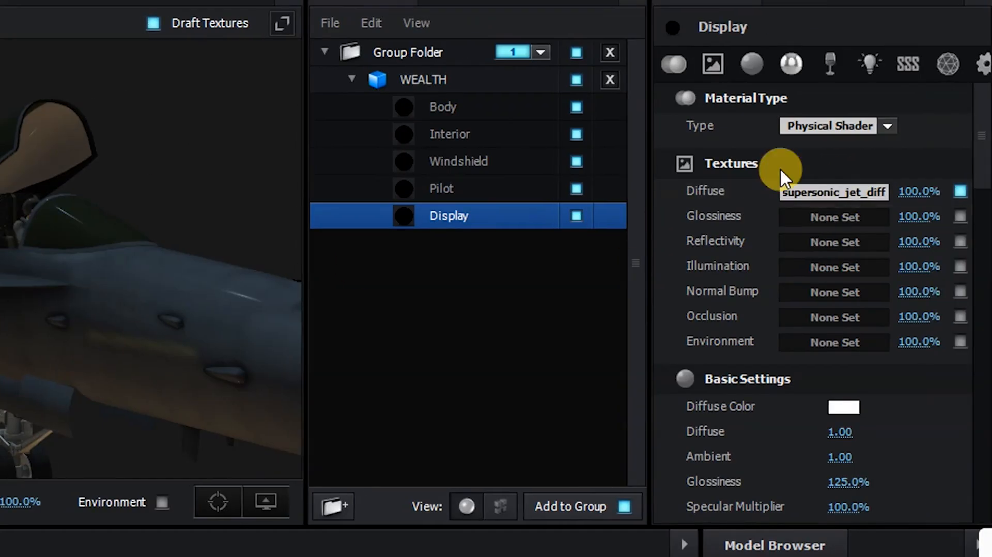
{"action": "left_click", "coordinate": [443, 106]}
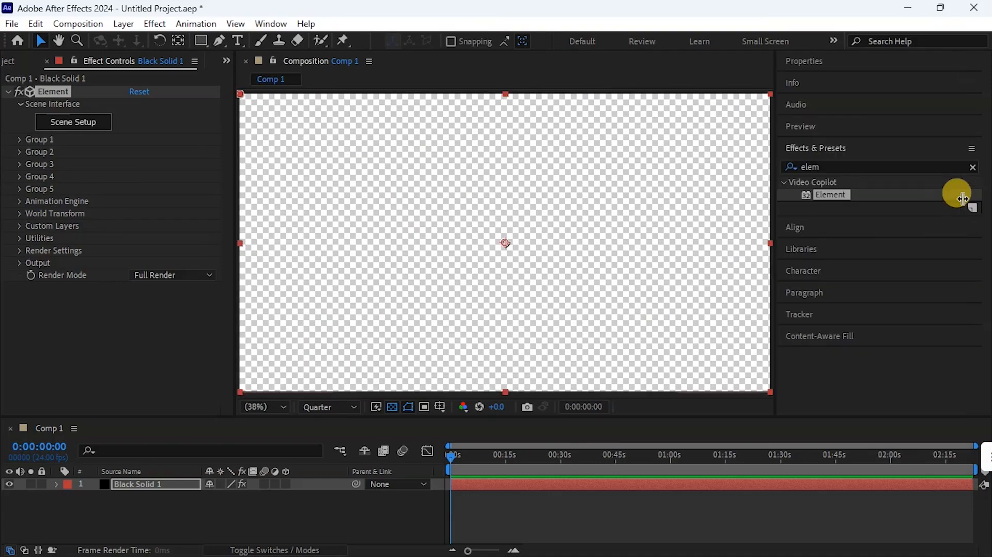
{"action": "left_click", "coordinate": [73, 122]}
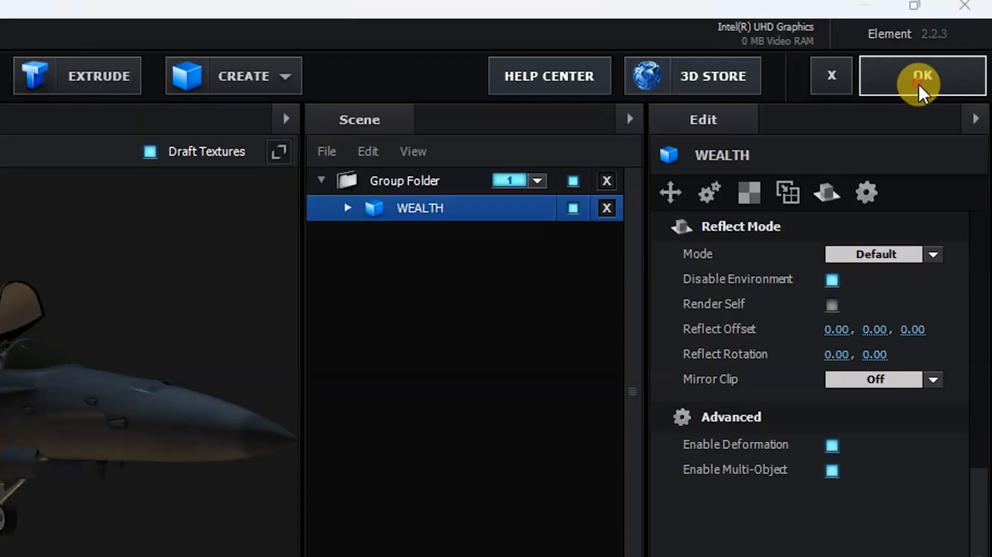
{"action": "left_click", "coordinate": [920, 75]}
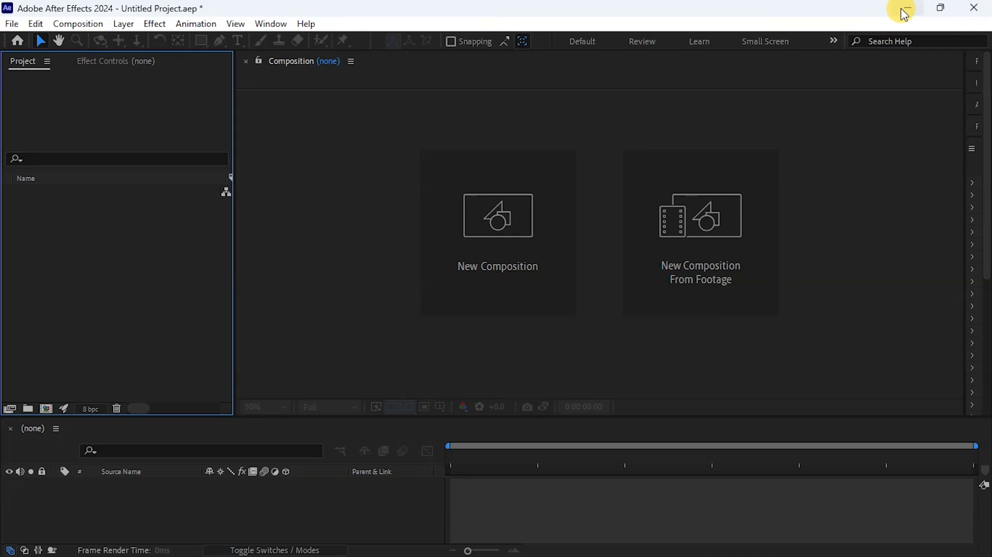
{"action": "mouse_move", "coordinate": [568, 7]}
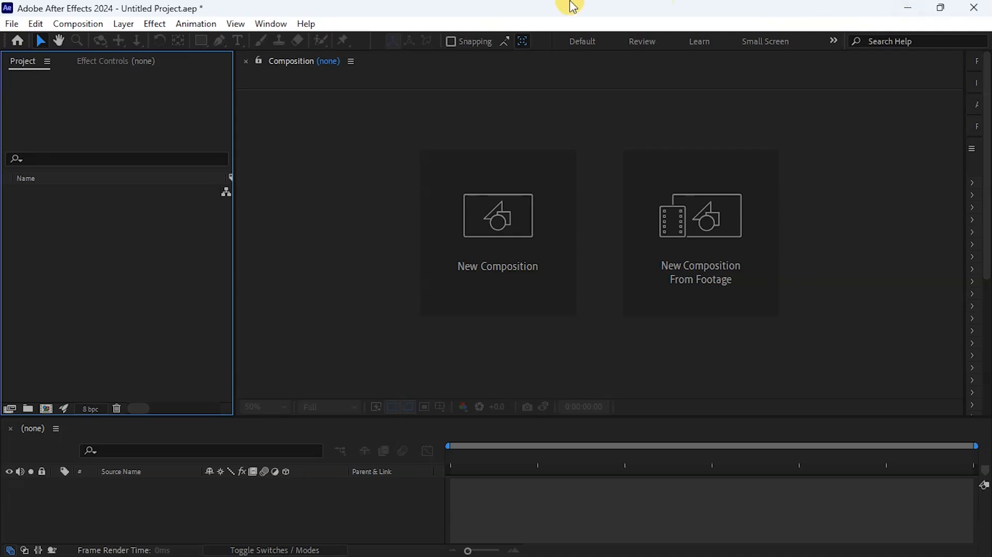
{"action": "mouse_move", "coordinate": [103, 19]}
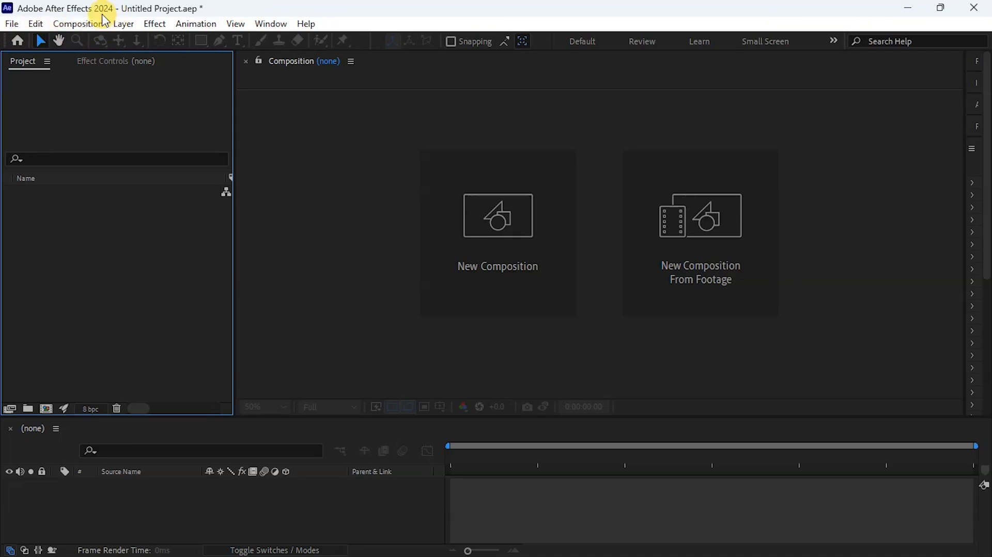
- Create a new Maxon Cinema 4D file named WEALTH on the Desktop
{"action": "left_click", "coordinate": [12, 24]}
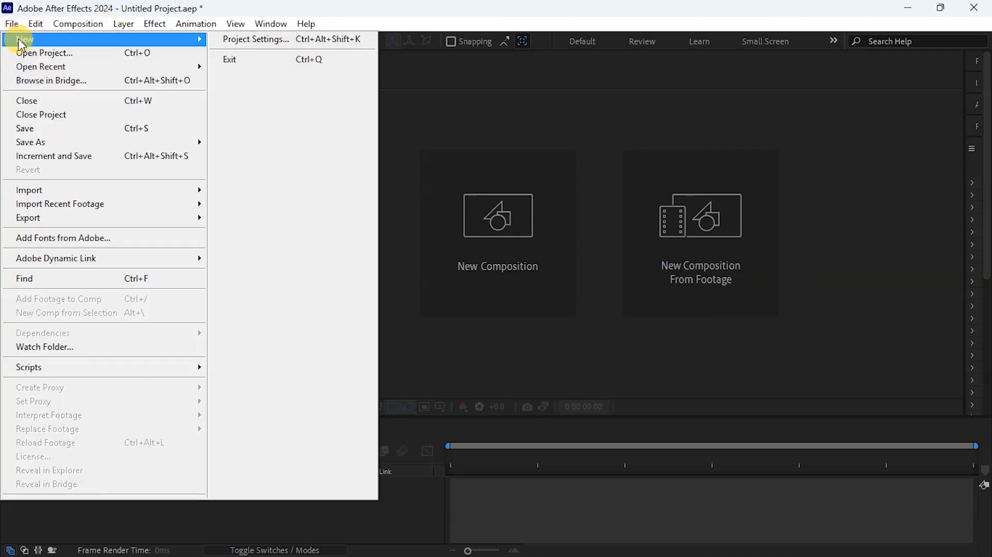
{"action": "mouse_move", "coordinate": [25, 39]}
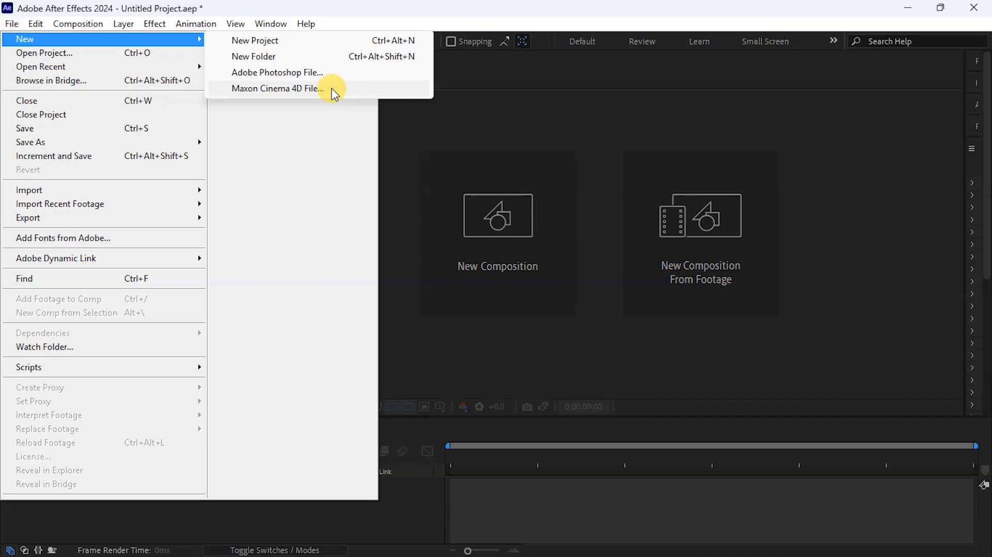
{"action": "mouse_move", "coordinate": [314, 93]}
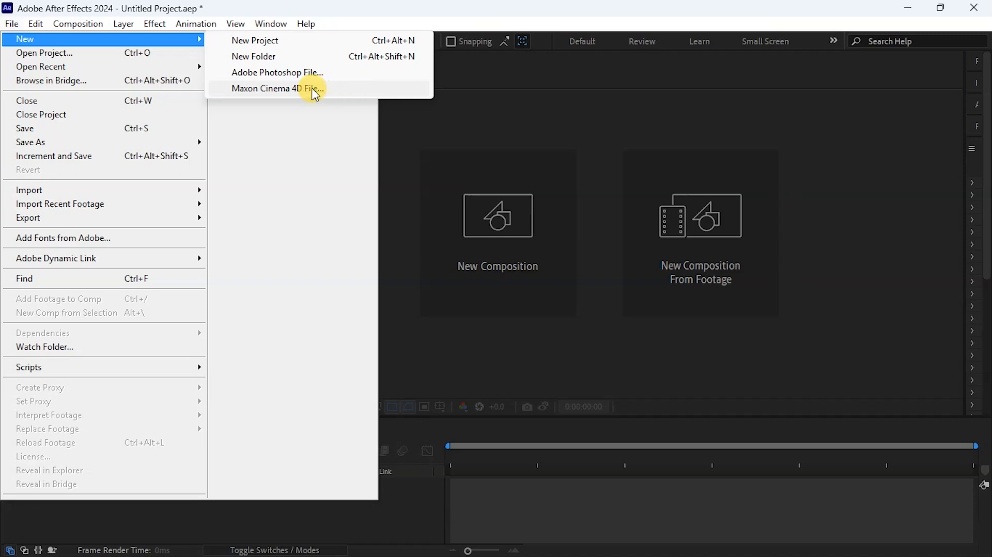
{"action": "left_click", "coordinate": [276, 88]}
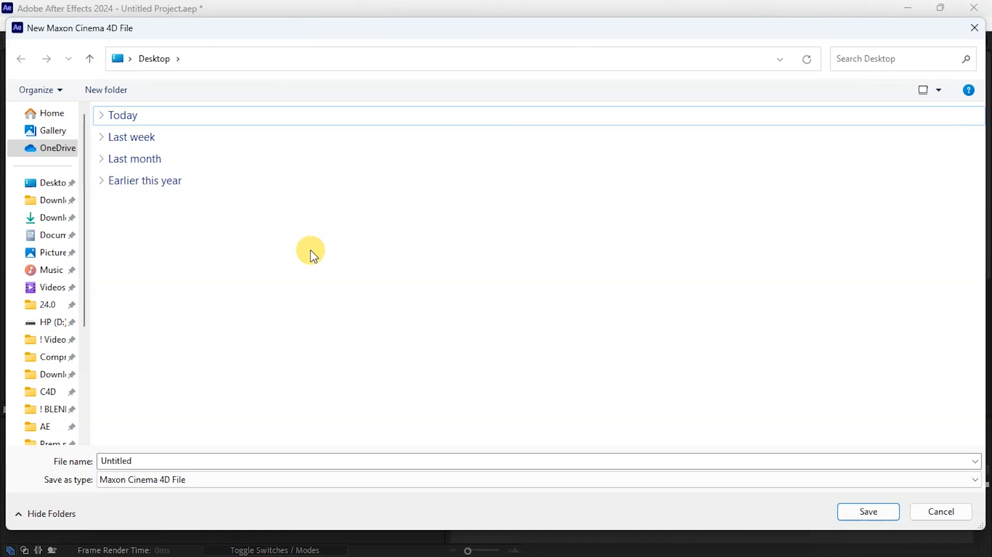
{"action": "mouse_move", "coordinate": [161, 456]}
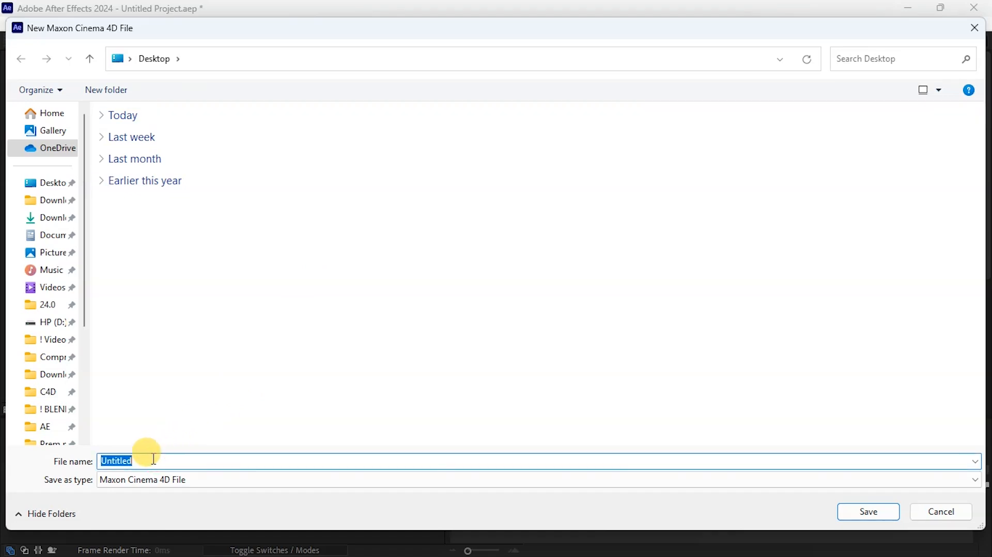
{"action": "type", "text": "WEALTH"}
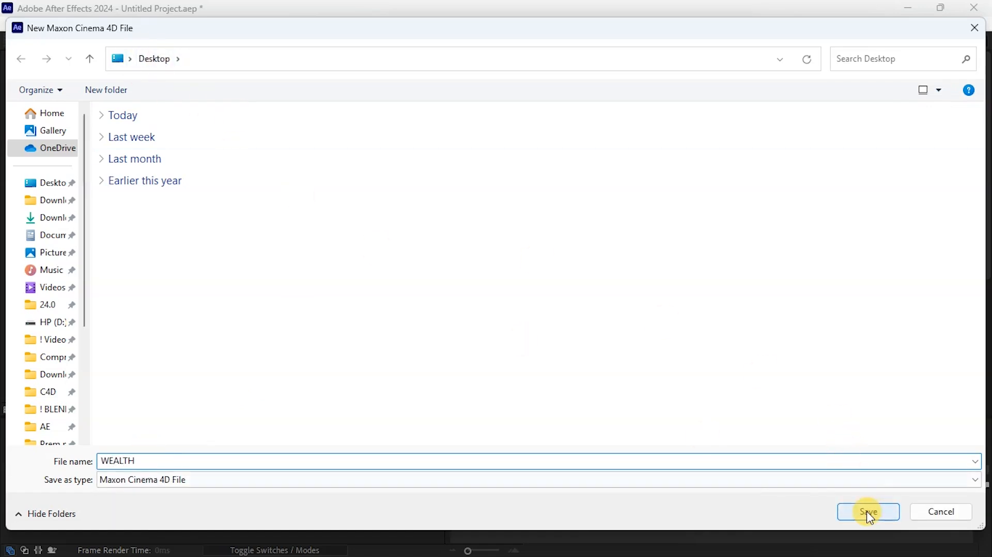
- Save WEALTH.c4d, then open Supersonic_Jet_02_landing_down.FBX from jet_strike_alternate_files in Cinema 4D
{"action": "left_click", "coordinate": [867, 511]}
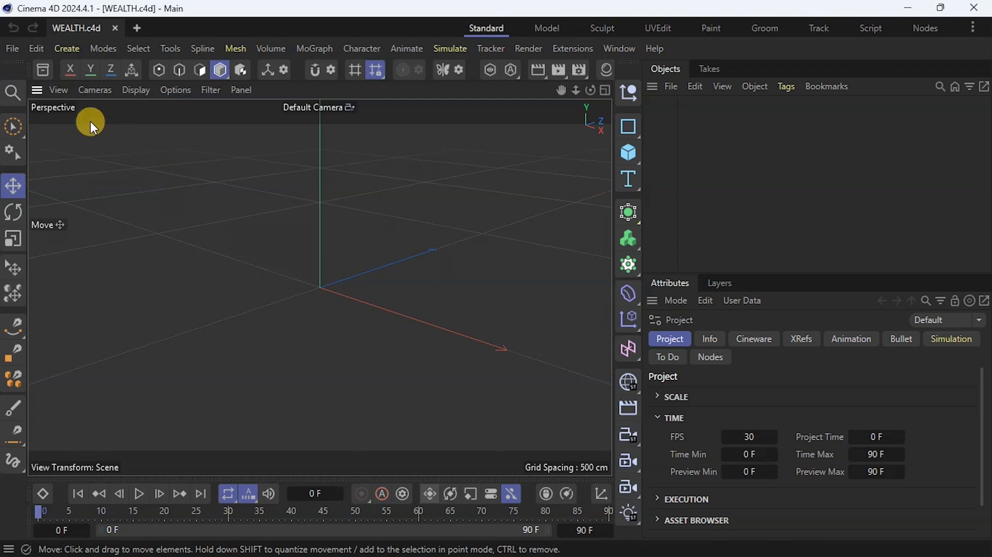
{"action": "left_click", "coordinate": [11, 48]}
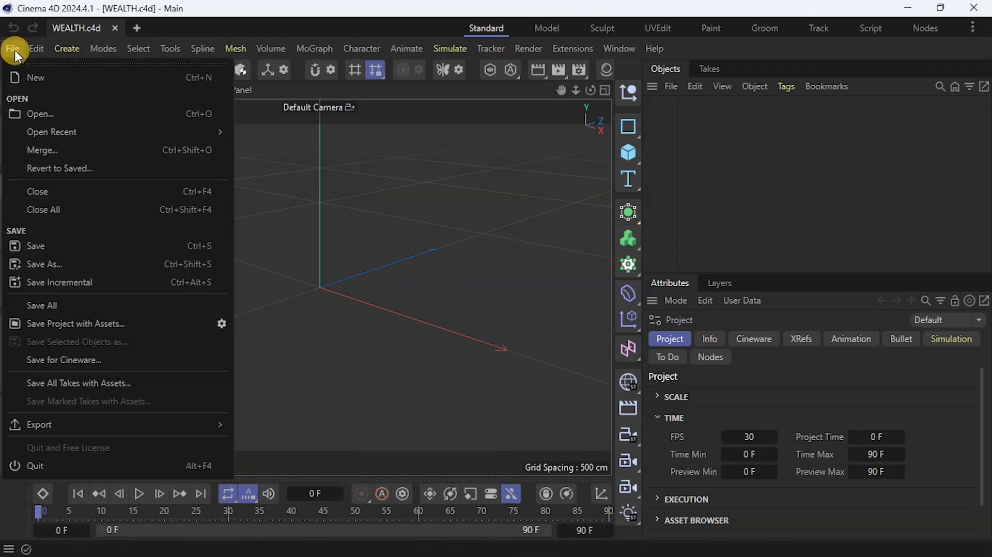
{"action": "left_click", "coordinate": [42, 150]}
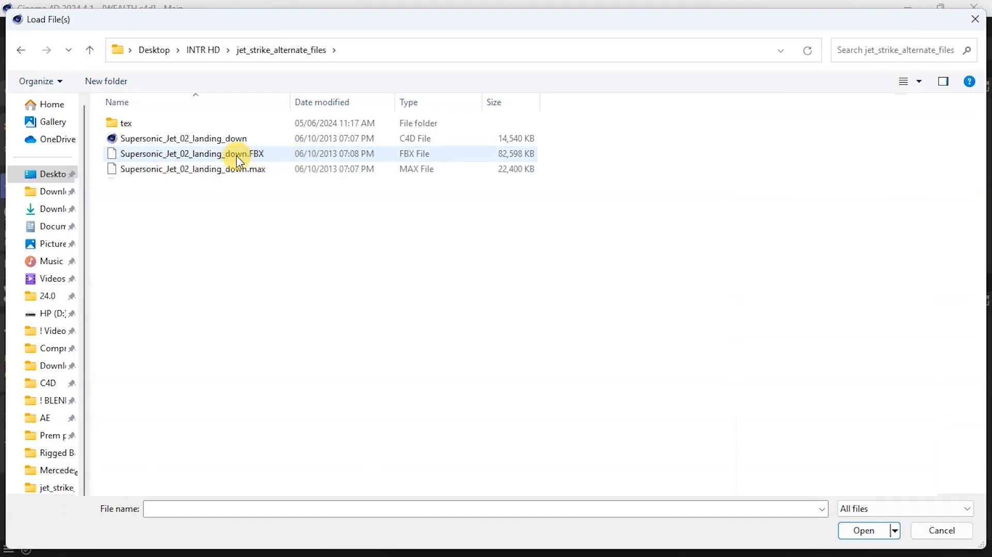
{"action": "left_click", "coordinate": [190, 153]}
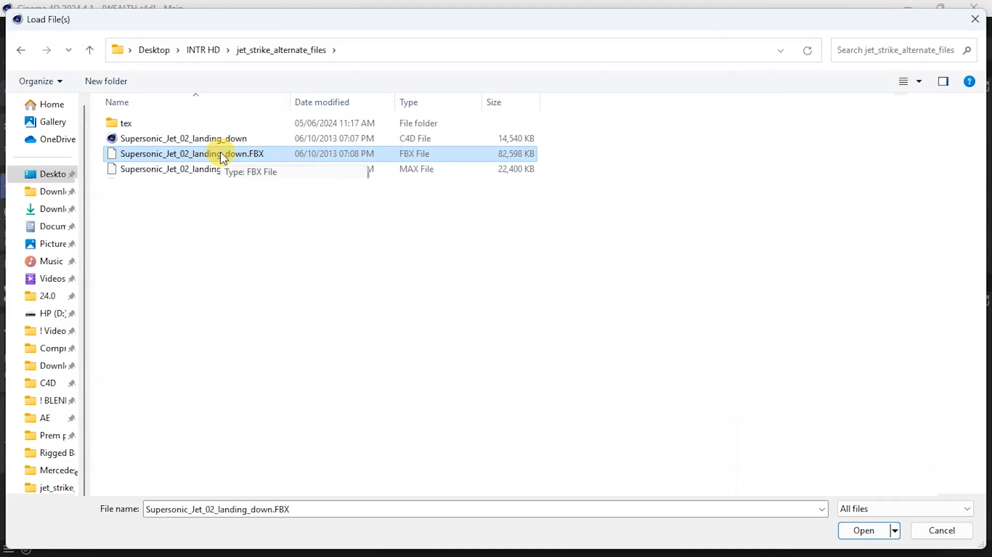
{"action": "left_click", "coordinate": [863, 531]}
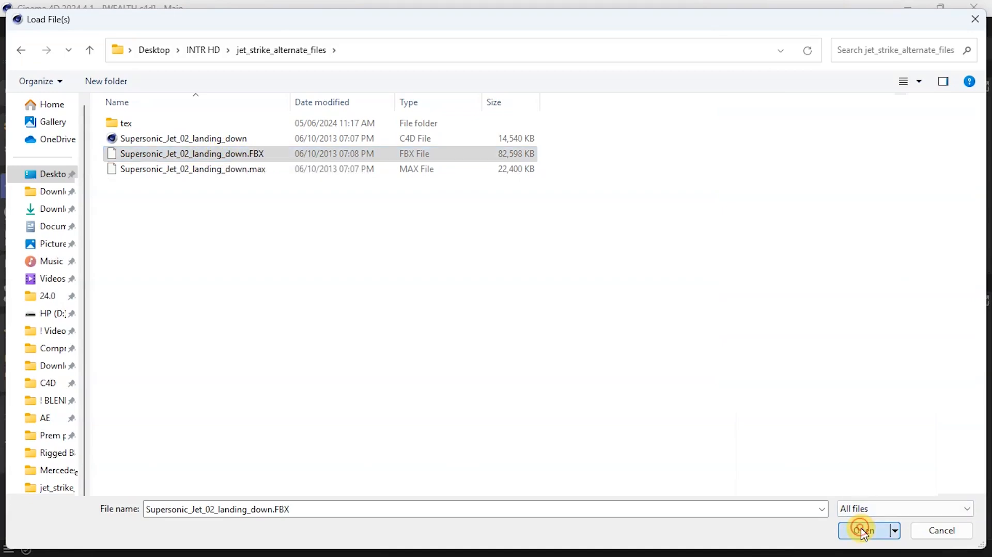
{"action": "left_click", "coordinate": [863, 531]}
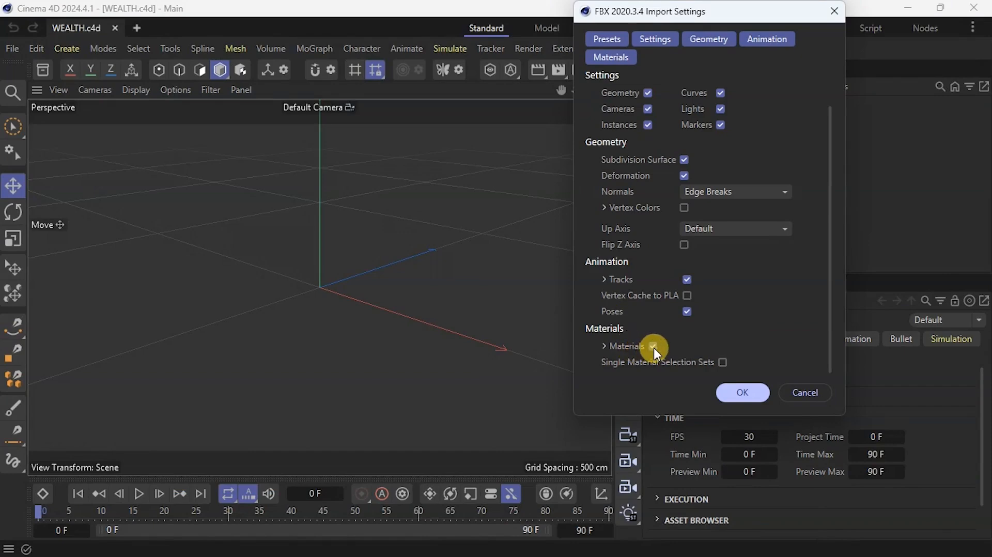
- Import the Supersonic Jet with materials enabled, then finish with the scene via File
{"action": "left_click", "coordinate": [653, 345]}
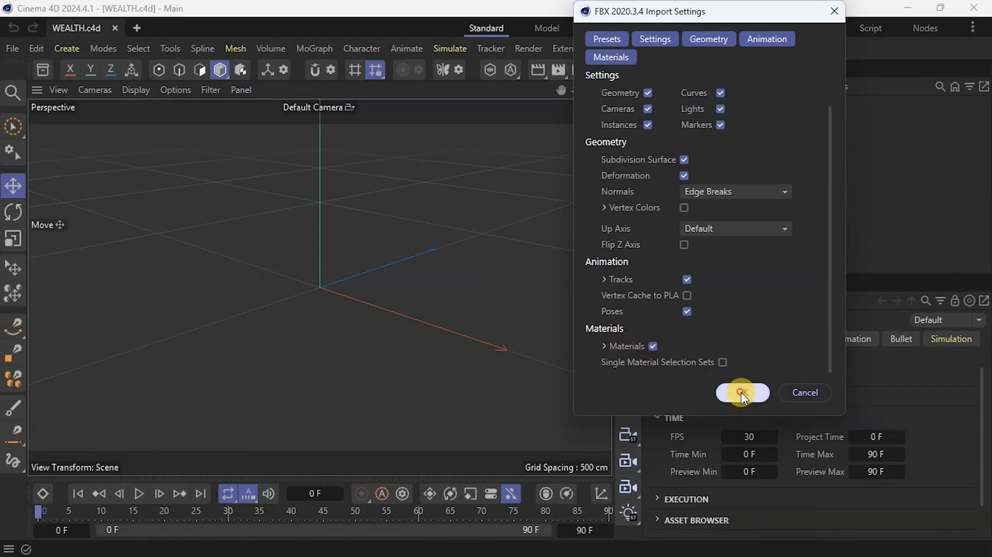
{"action": "left_click", "coordinate": [741, 392]}
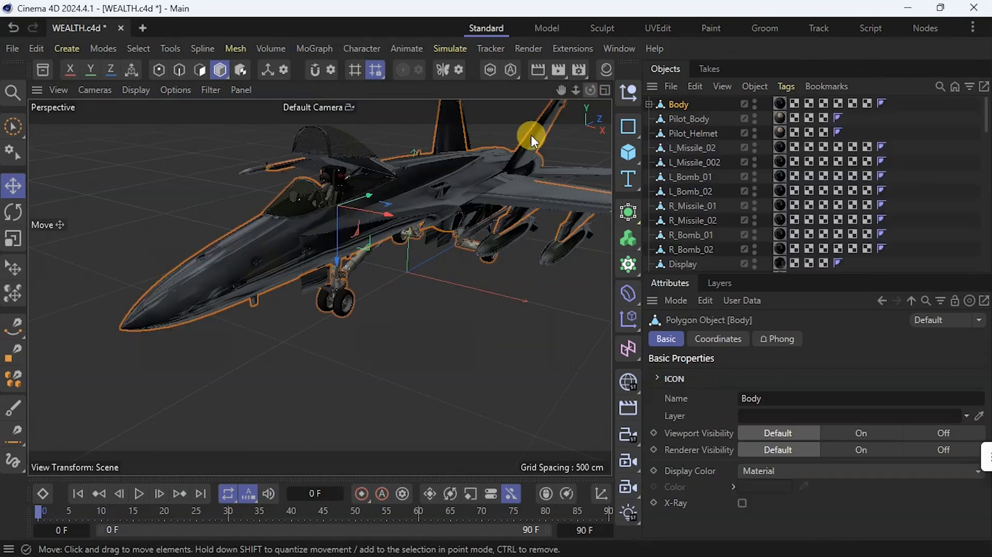
{"action": "mouse_move", "coordinate": [598, 91]}
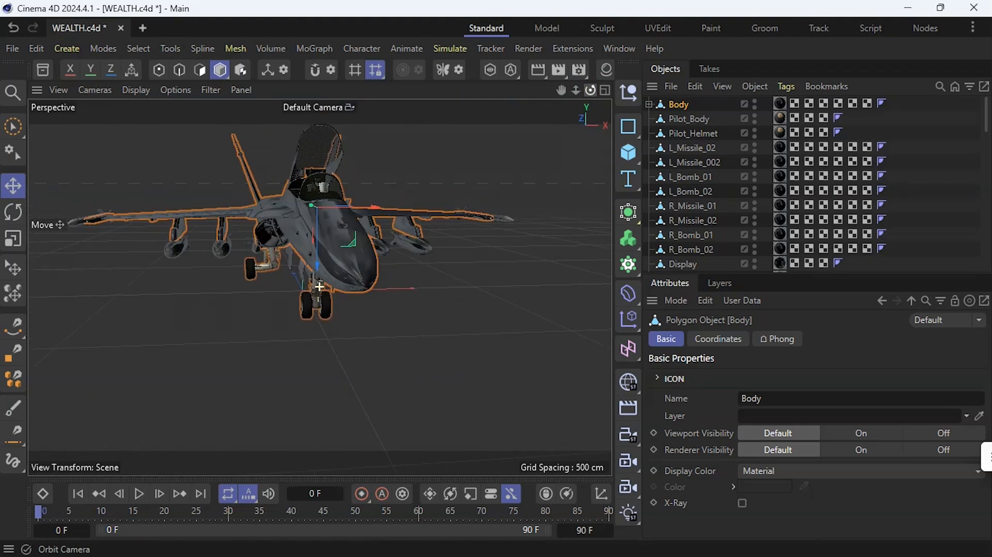
{"action": "mouse_move", "coordinate": [196, 158]}
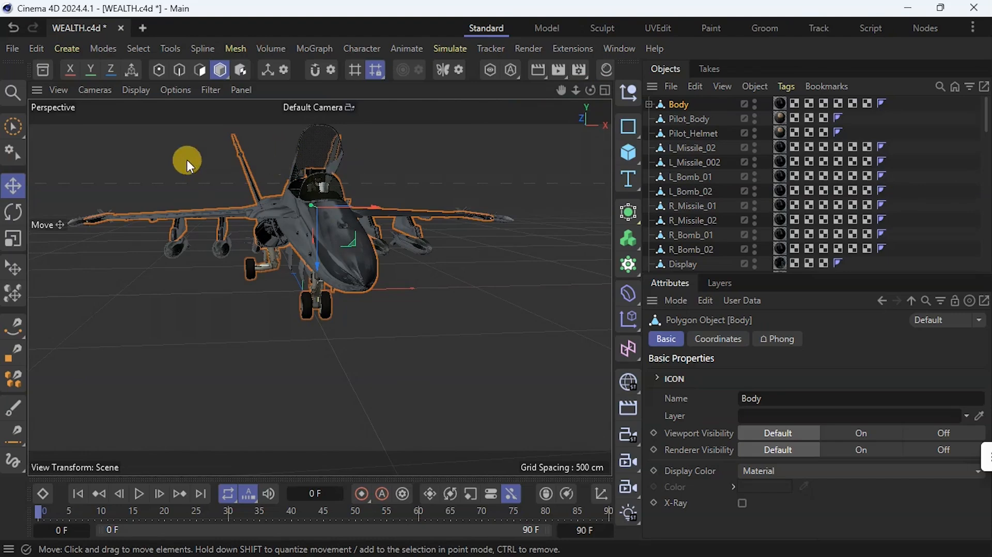
{"action": "left_click", "coordinate": [12, 48]}
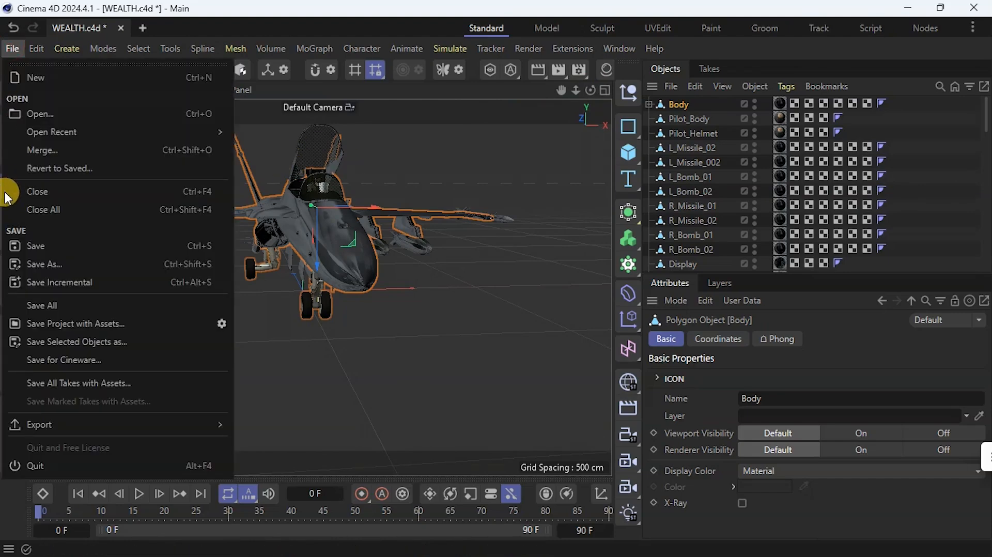
{"action": "left_click", "coordinate": [592, 108]}
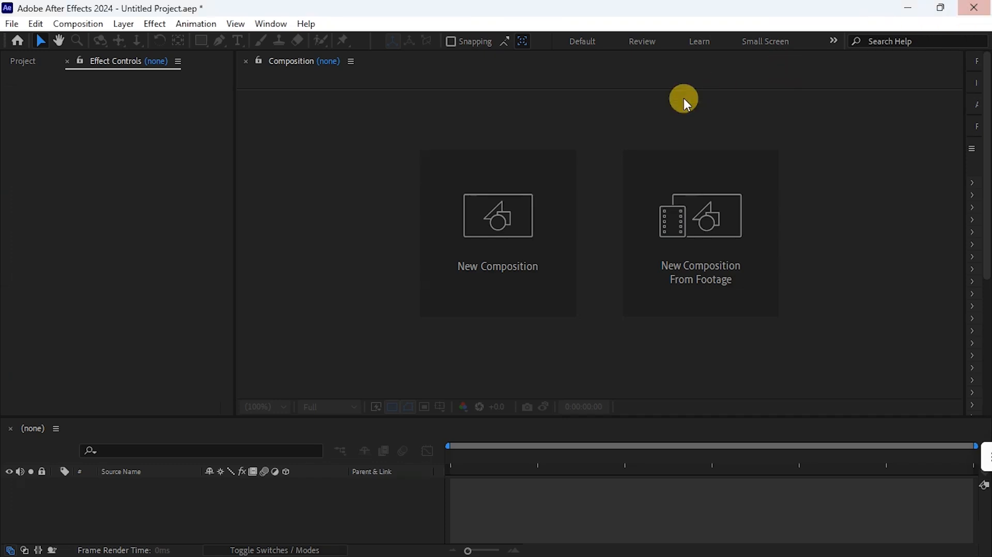
{"action": "mouse_move", "coordinate": [352, 175]}
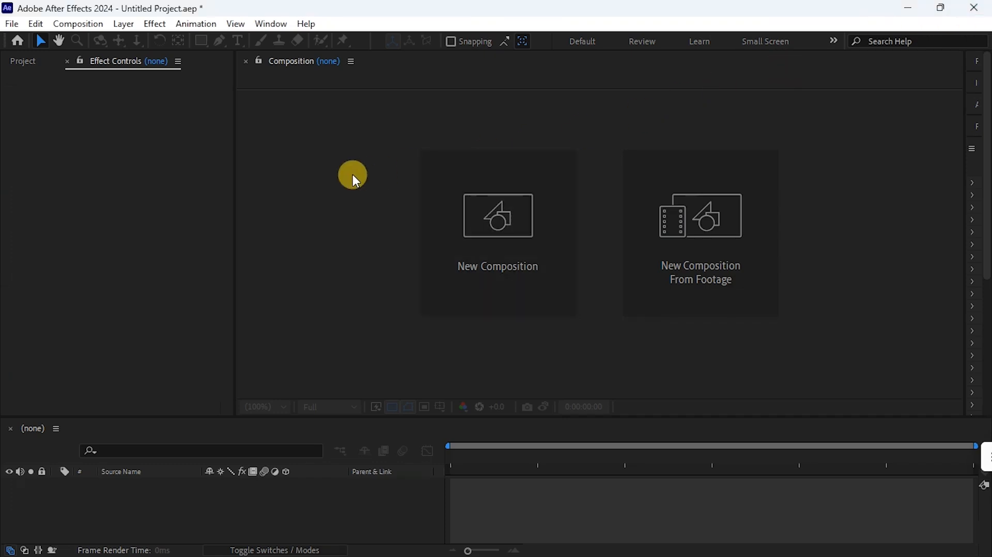
{"action": "mouse_move", "coordinate": [364, 191]}
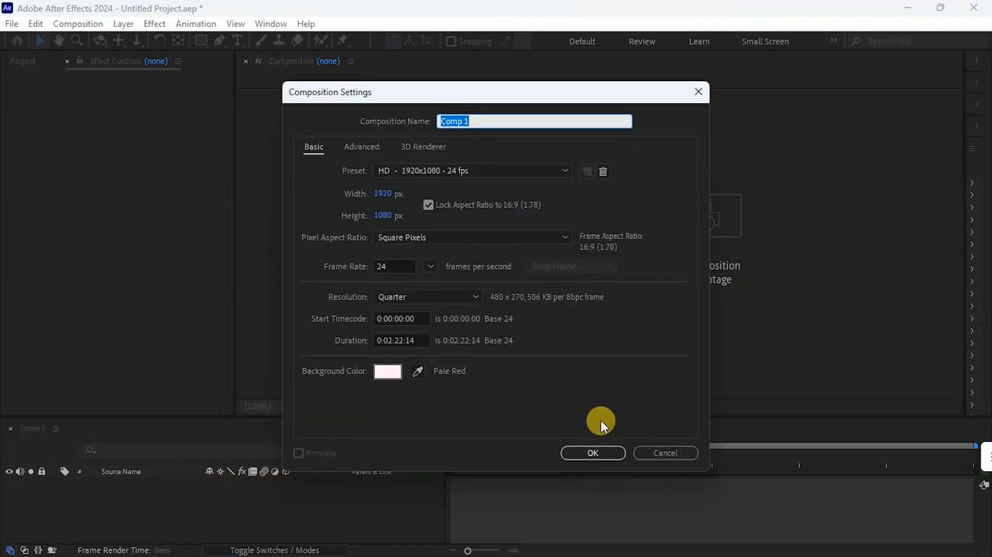
- Create Comp 1 with HD 1920×1080, 24 fps settings
{"action": "left_click", "coordinate": [592, 452]}
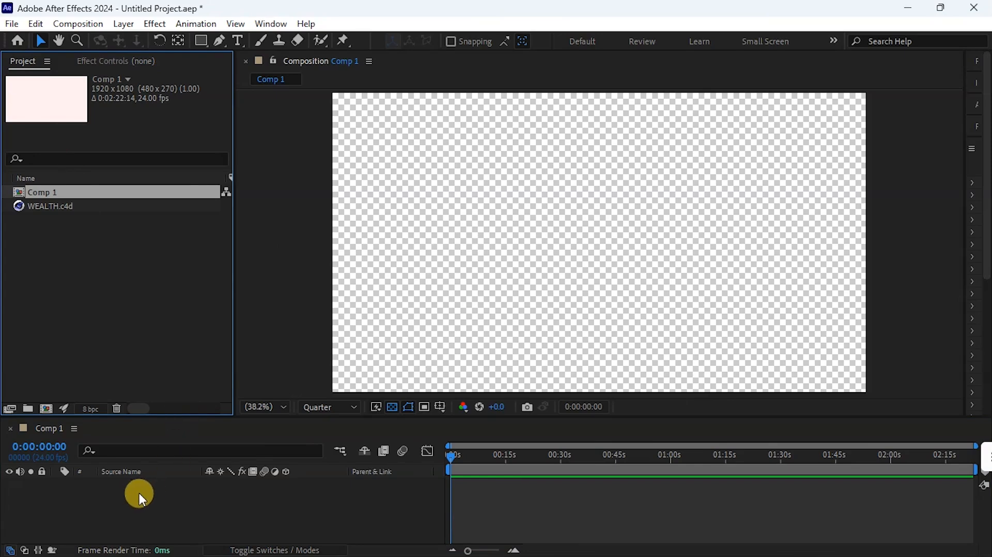
{"action": "mouse_move", "coordinate": [155, 493]}
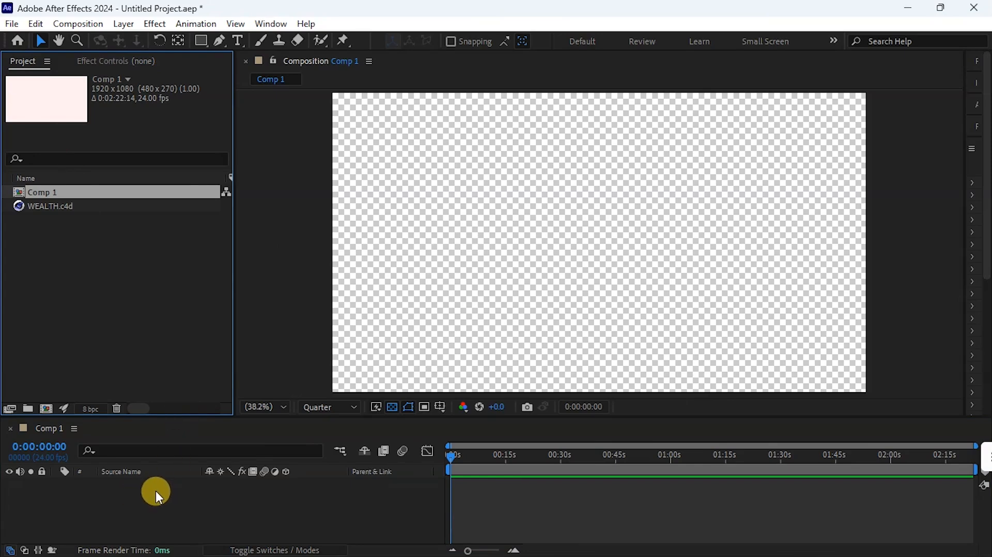
{"action": "mouse_move", "coordinate": [152, 494]}
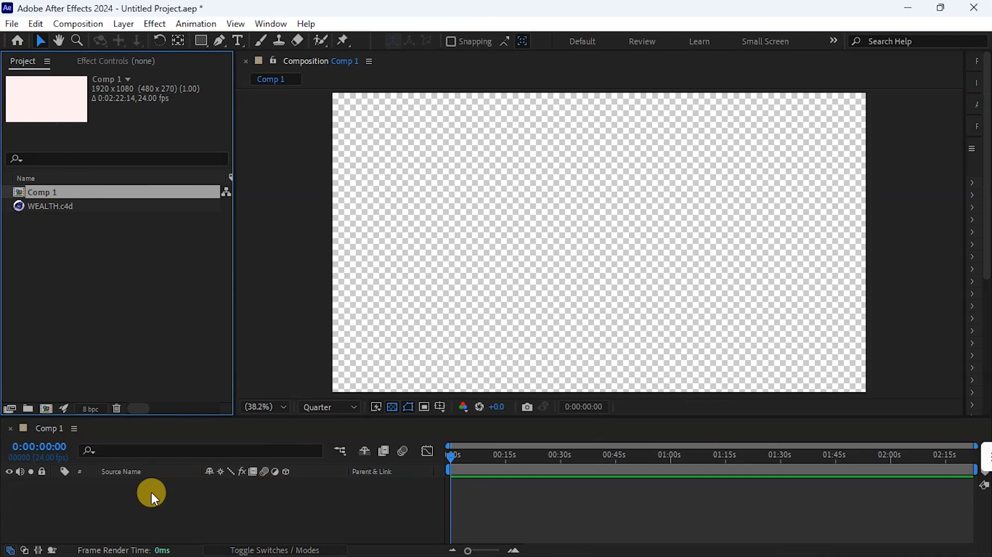
{"action": "mouse_move", "coordinate": [136, 495]}
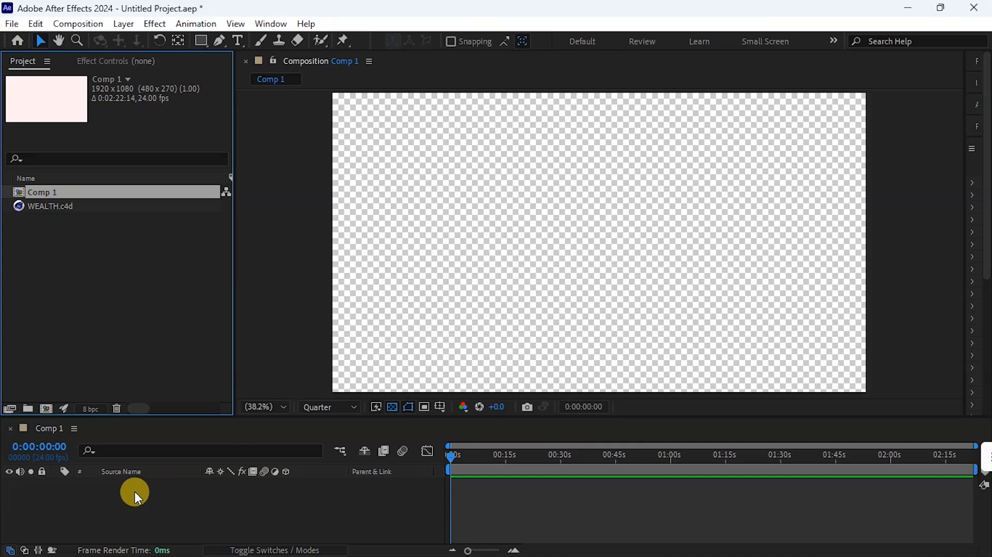
{"action": "mouse_move", "coordinate": [142, 510]}
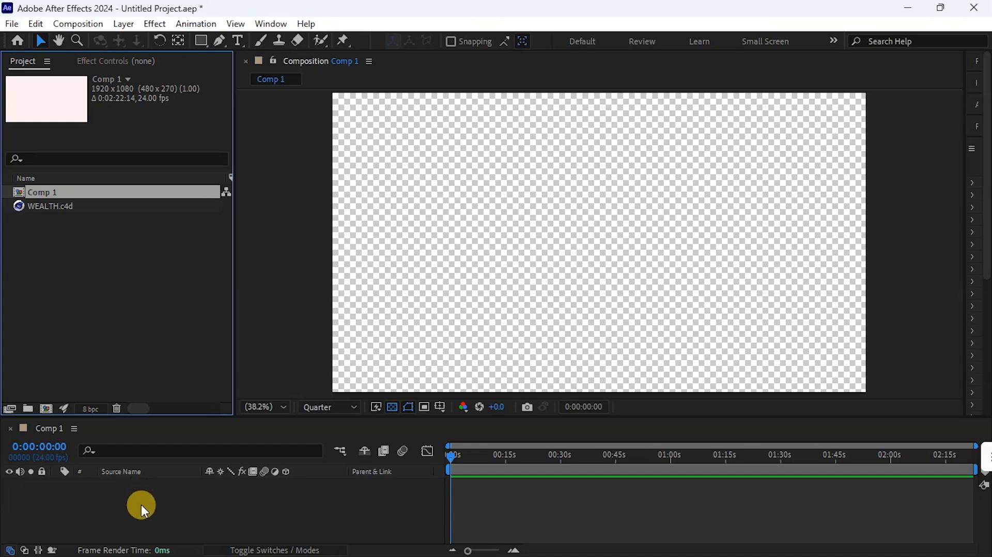
{"action": "key", "text": "ctrl+y"}
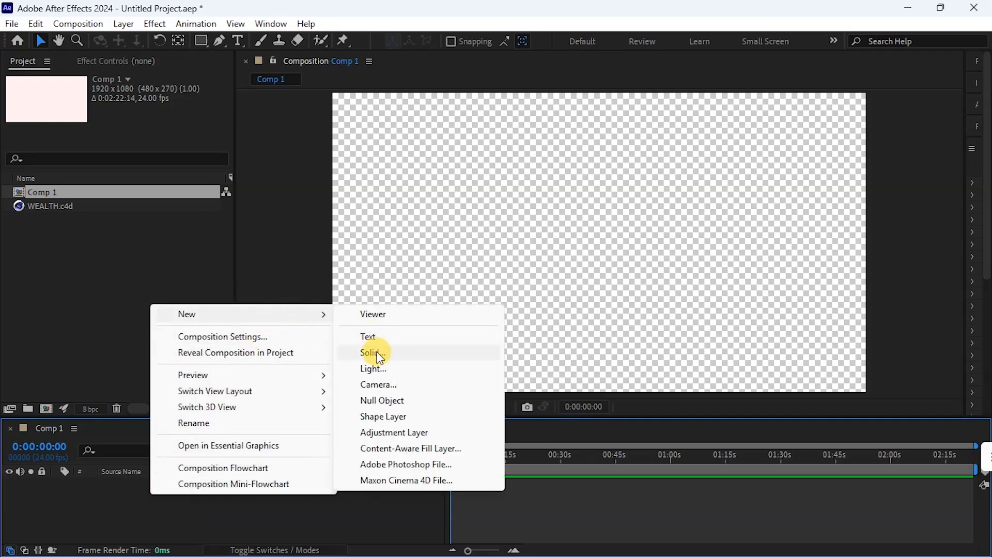
- Add a full-frame Black Solid 1 to Comp 1 and browse the Effects & Presets list
{"action": "left_click", "coordinate": [372, 352]}
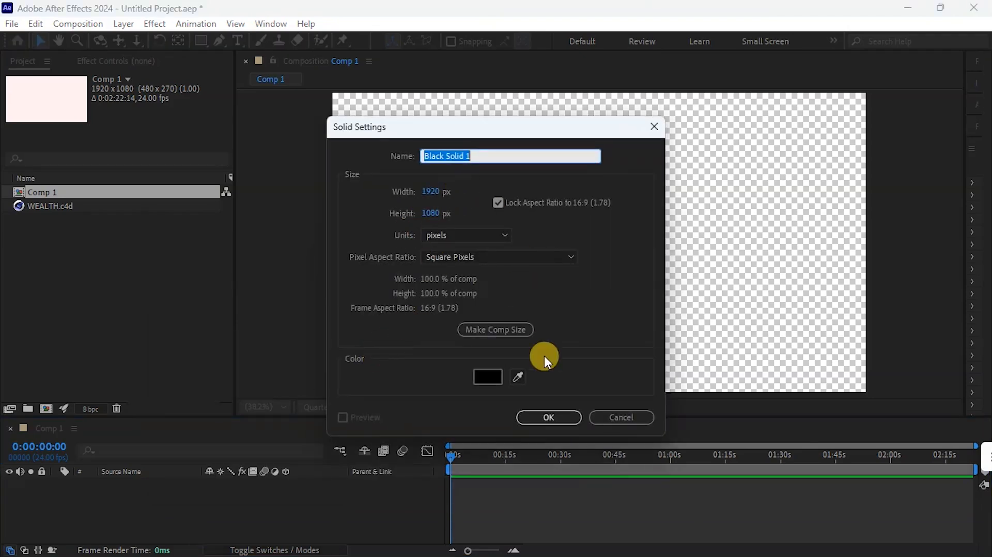
{"action": "left_click", "coordinate": [548, 417]}
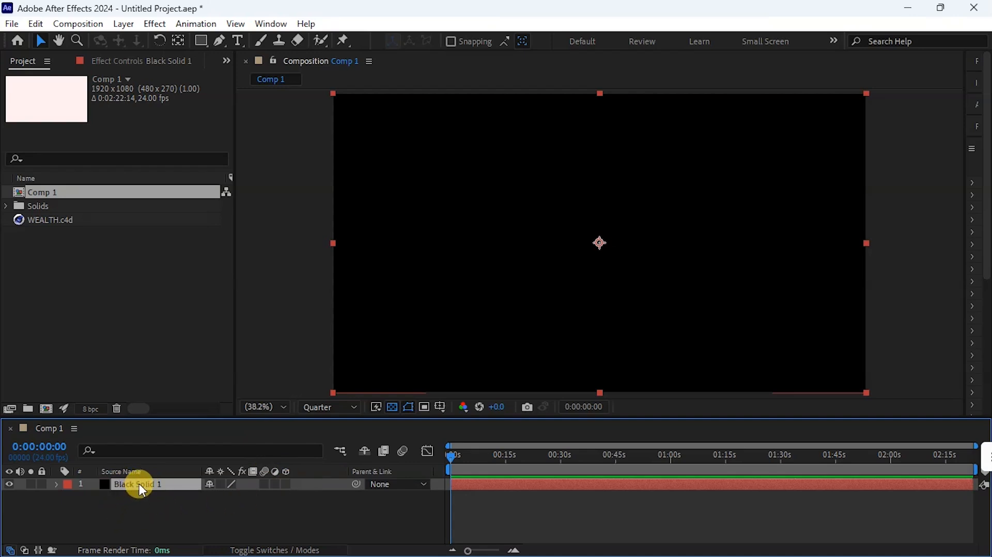
{"action": "right_click", "coordinate": [138, 484]}
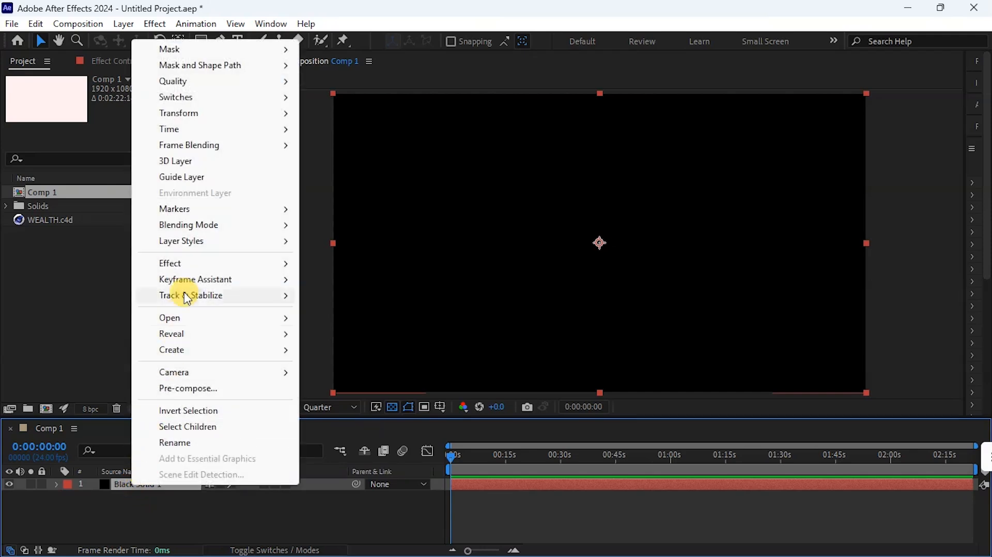
{"action": "mouse_move", "coordinate": [169, 263]}
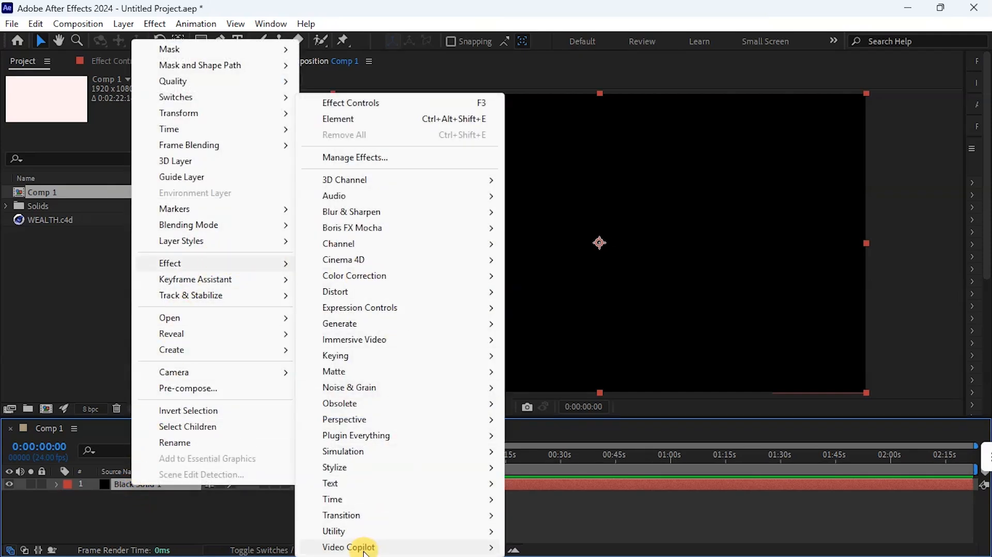
{"action": "mouse_move", "coordinate": [348, 546]}
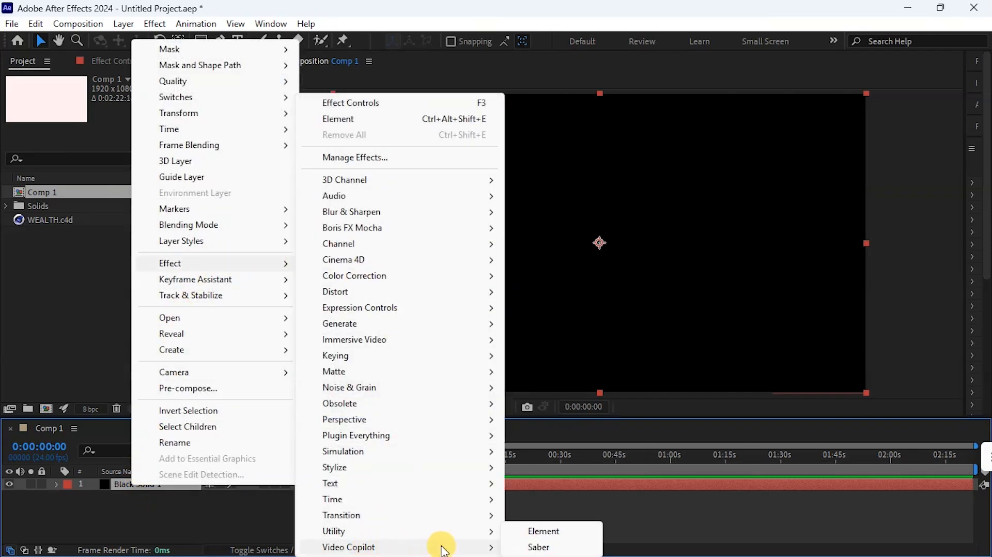
{"action": "mouse_move", "coordinate": [542, 531]}
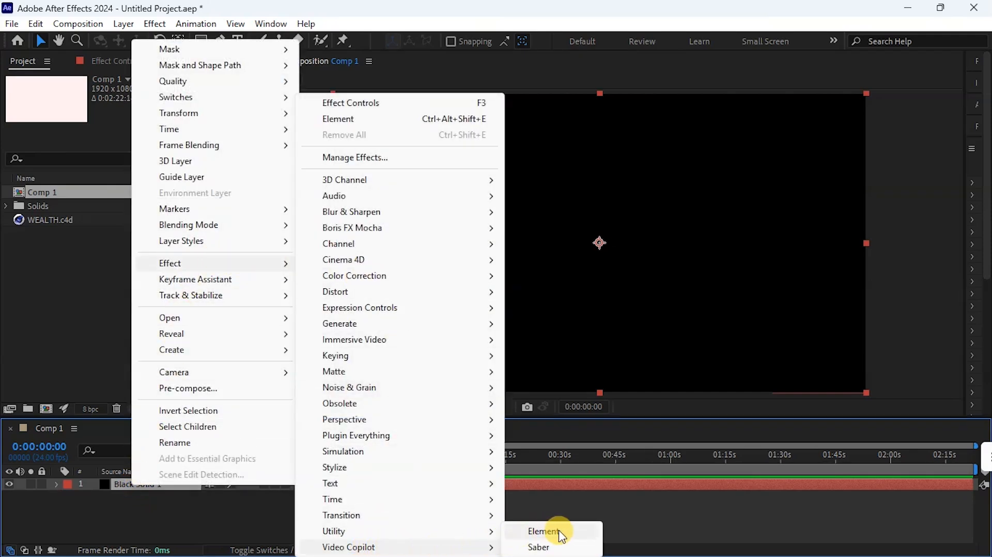
{"action": "left_click", "coordinate": [543, 531]}
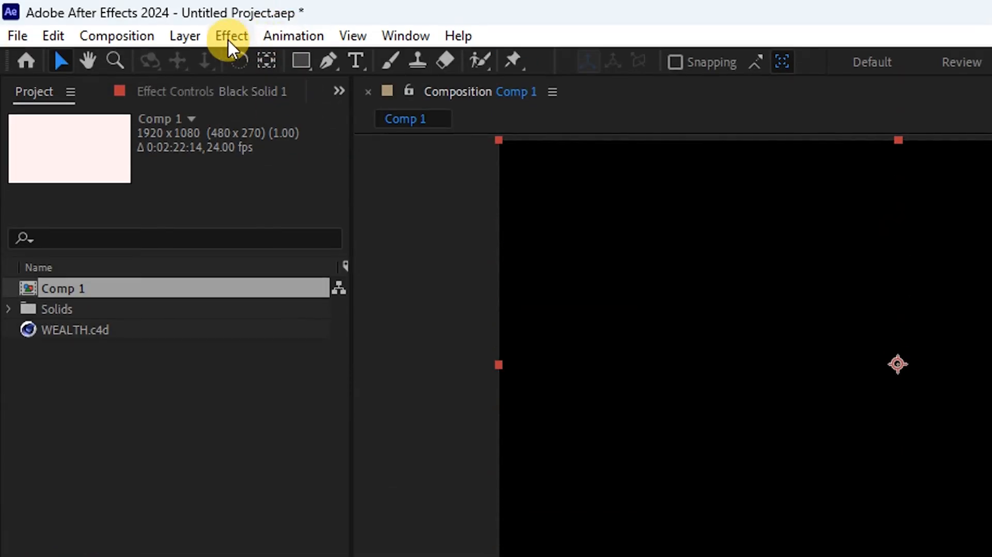
{"action": "left_click", "coordinate": [230, 35]}
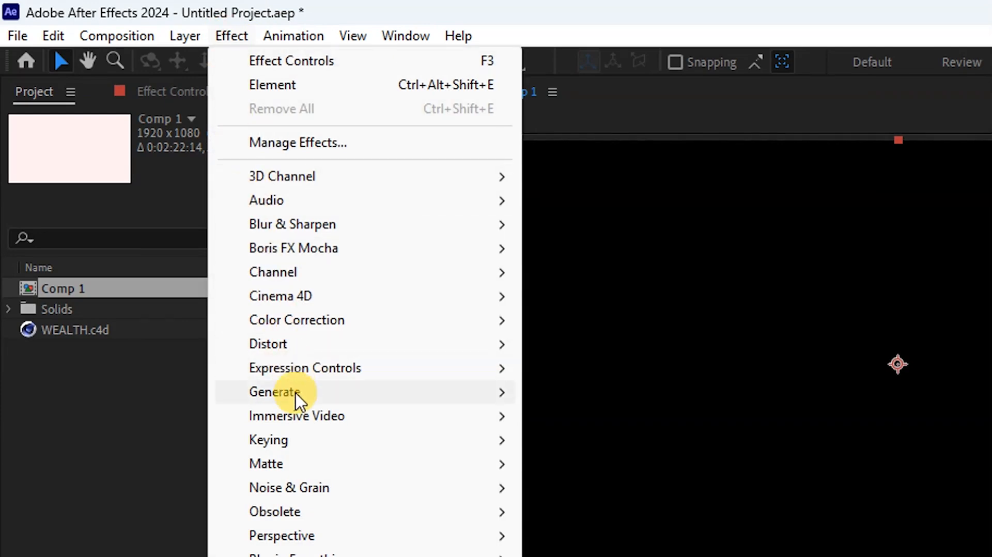
{"action": "mouse_move", "coordinate": [287, 470]}
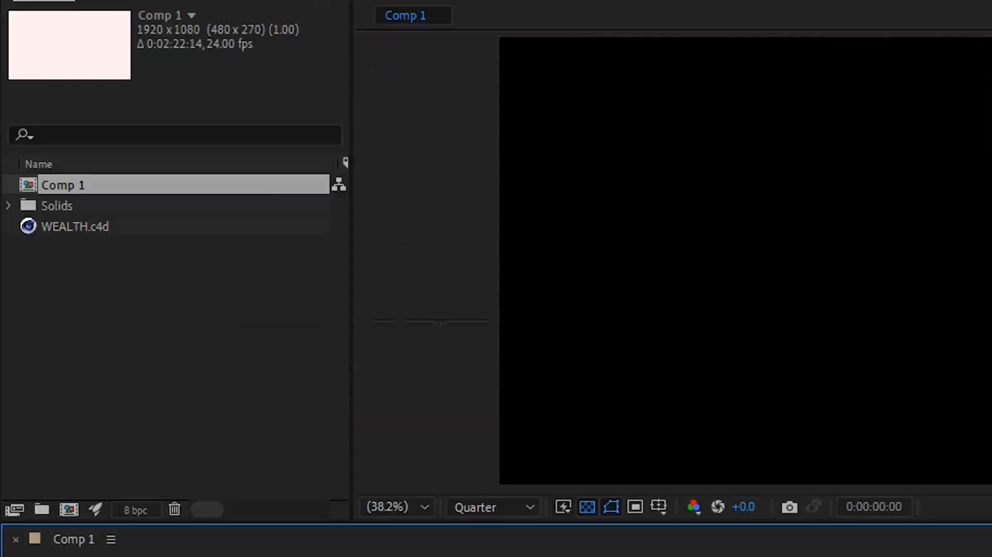
{"action": "left_click", "coordinate": [405, 36]}
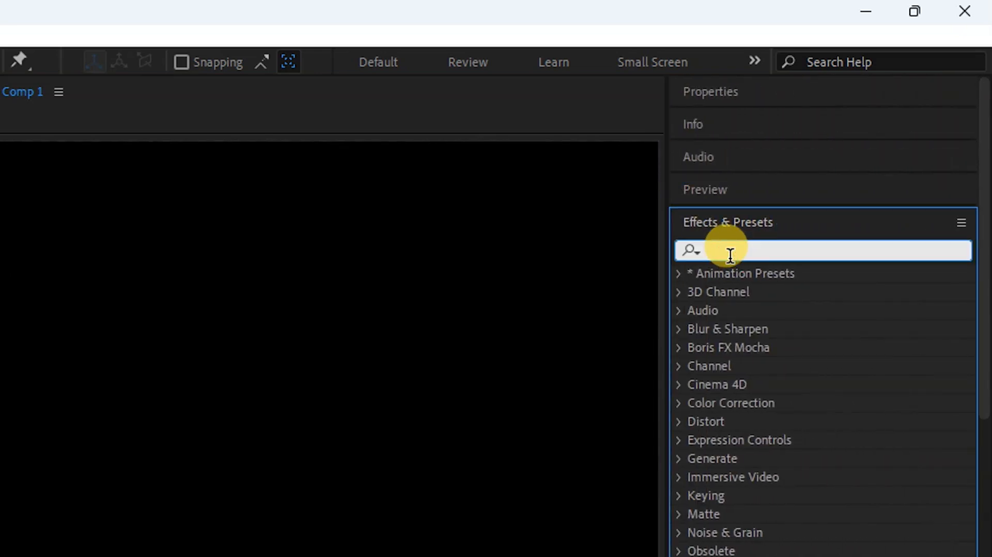
- Search 'elem' and apply the Element effect to Black Solid 1
{"action": "type", "text": "elem"}
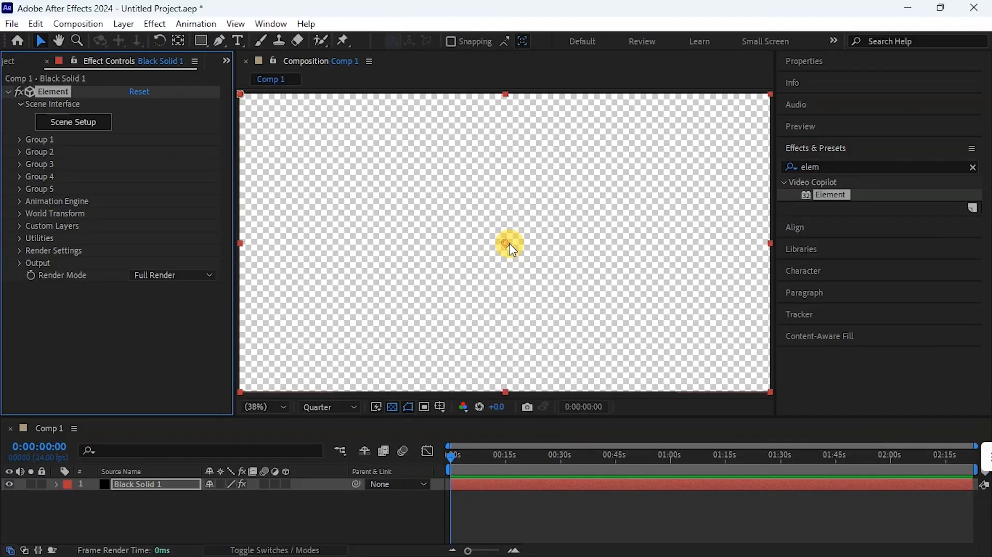
{"action": "left_click_drag", "start_coordinate": [509, 243], "coordinate": [470, 237]}
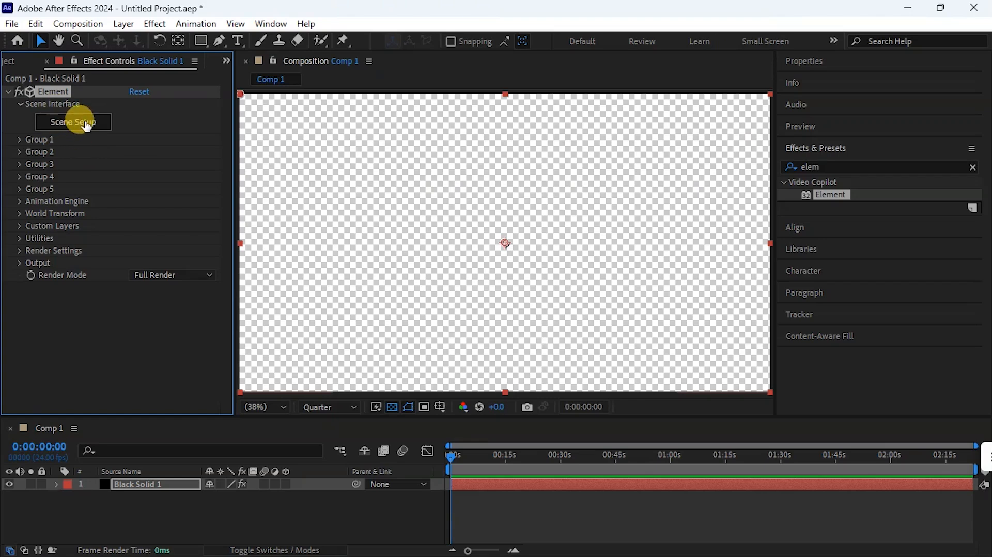
{"action": "left_click", "coordinate": [73, 122]}
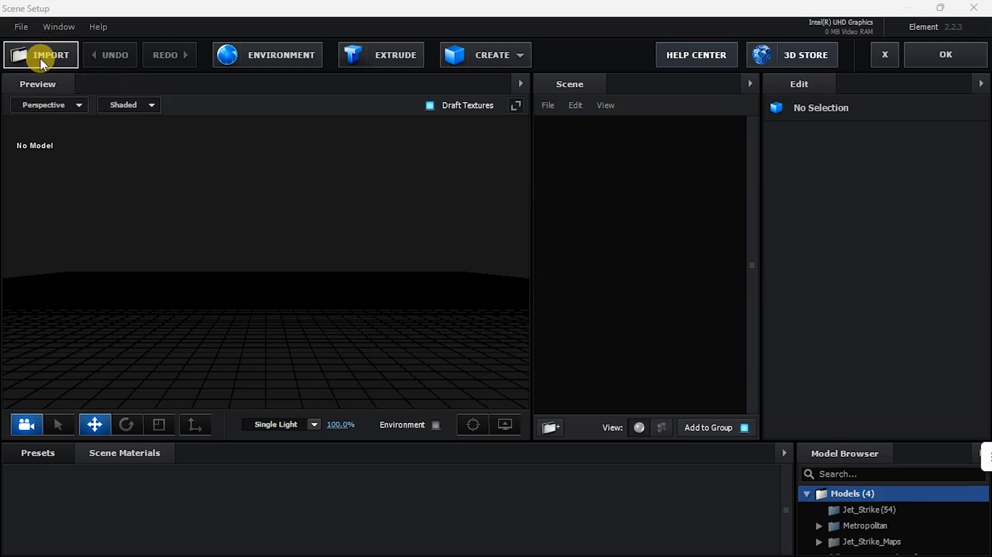
{"action": "mouse_move", "coordinate": [36, 62]}
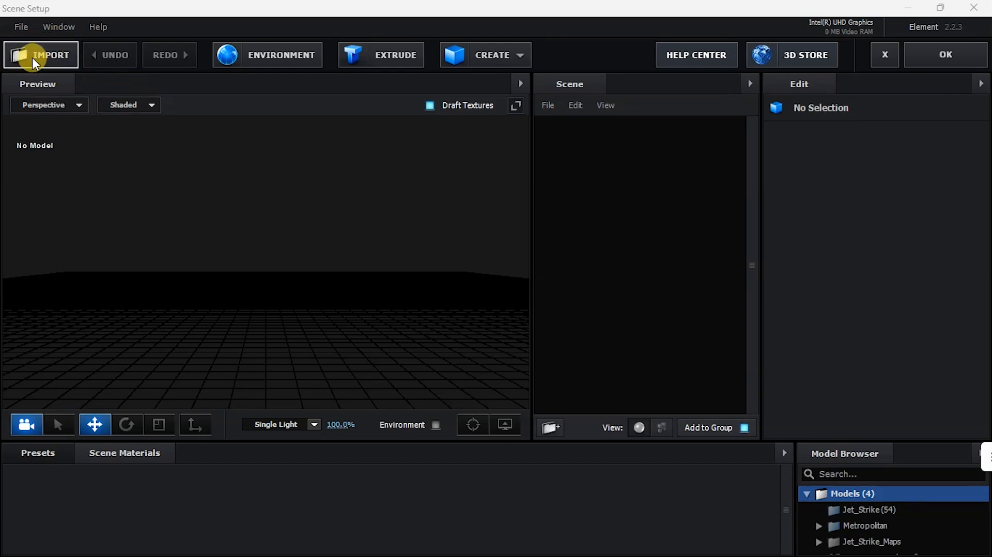
- Import WEALTH from the Desktop into Element's scene, accepting the import preferences
{"action": "left_click", "coordinate": [40, 55]}
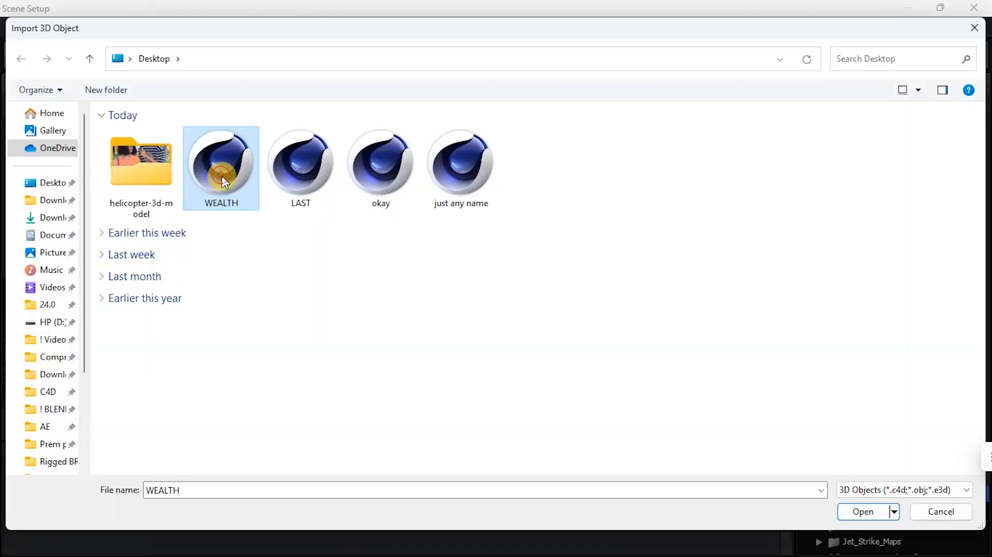
{"action": "left_click", "coordinate": [862, 511]}
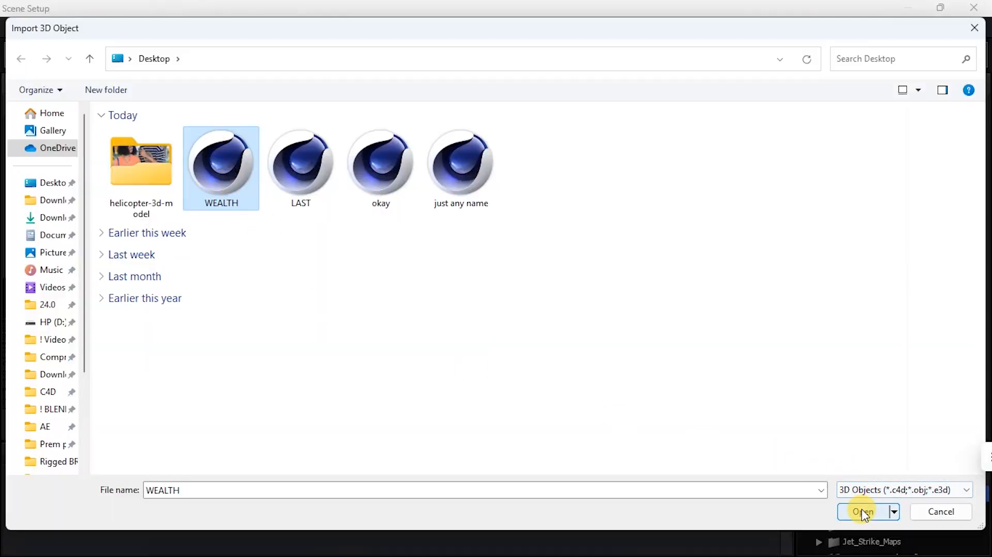
{"action": "left_click", "coordinate": [861, 512]}
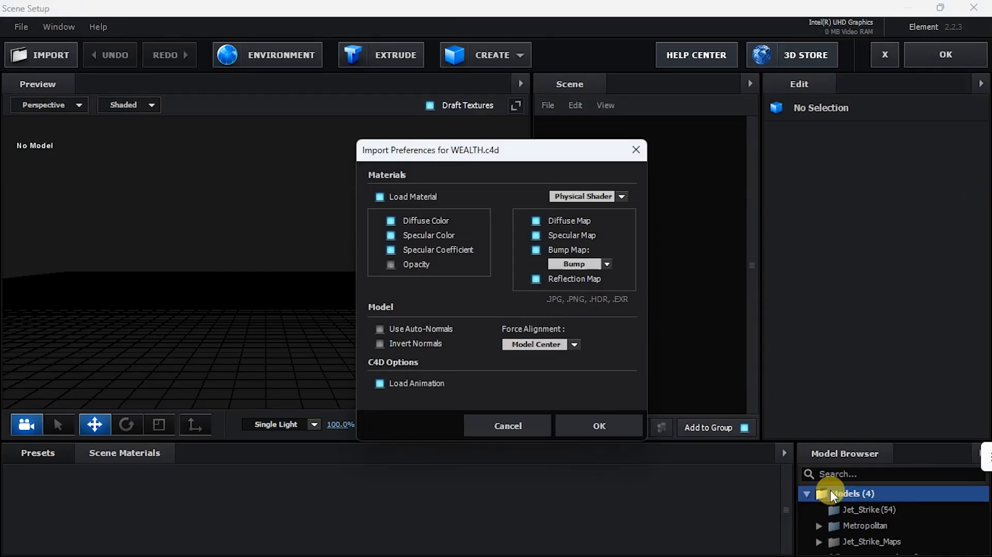
{"action": "left_click", "coordinate": [598, 425]}
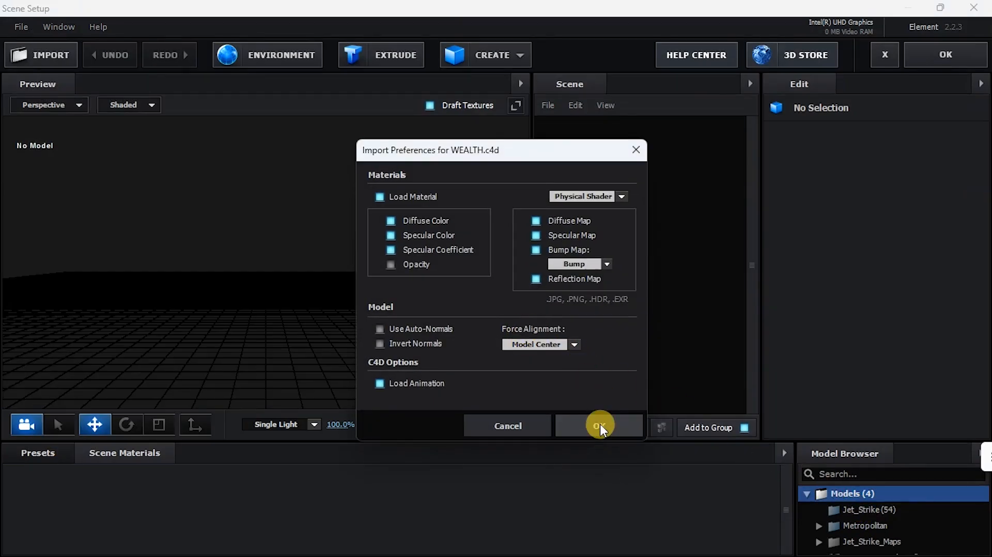
{"action": "left_click", "coordinate": [598, 425]}
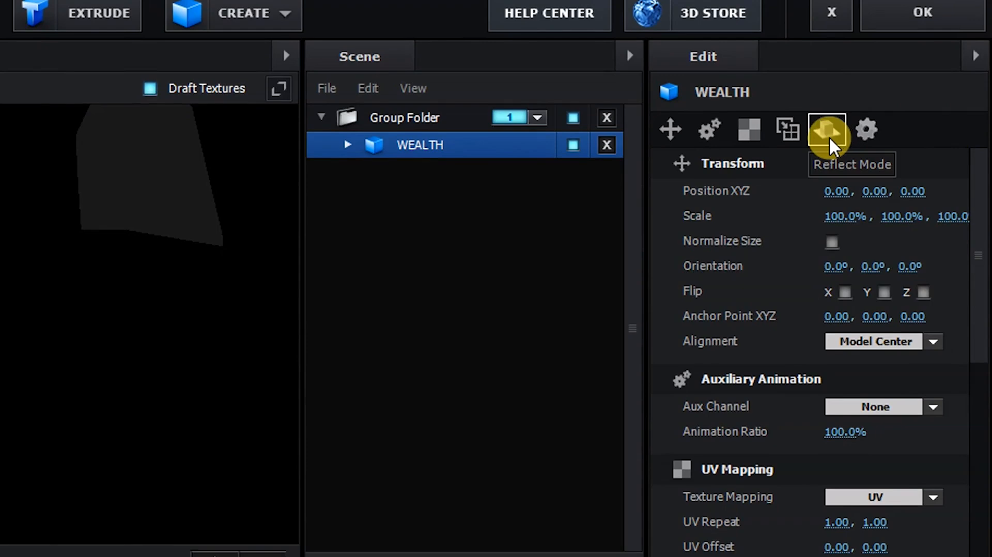
{"action": "left_click", "coordinate": [826, 130]}
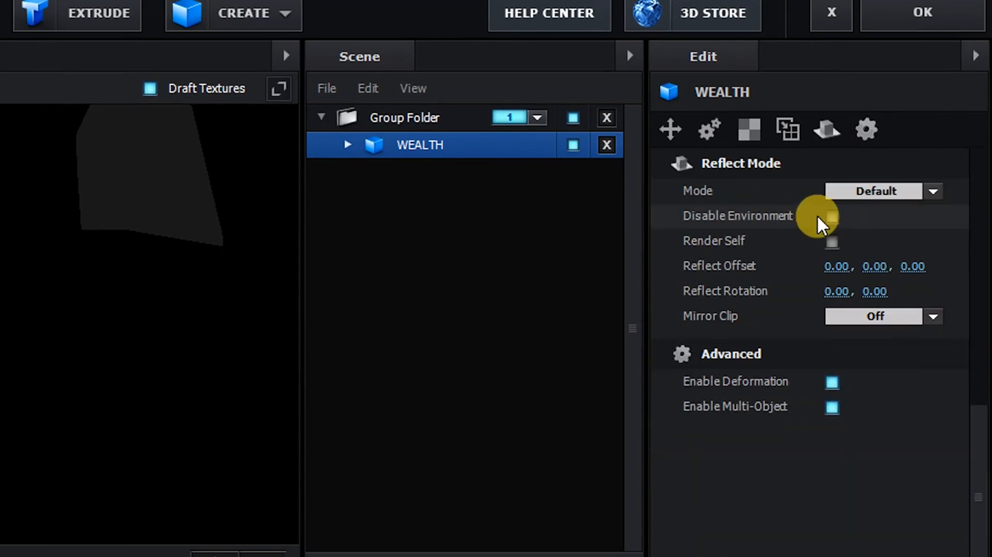
- Disable environment reflections on the WEALTH jet in Reflect Mode
{"action": "left_click", "coordinate": [832, 217]}
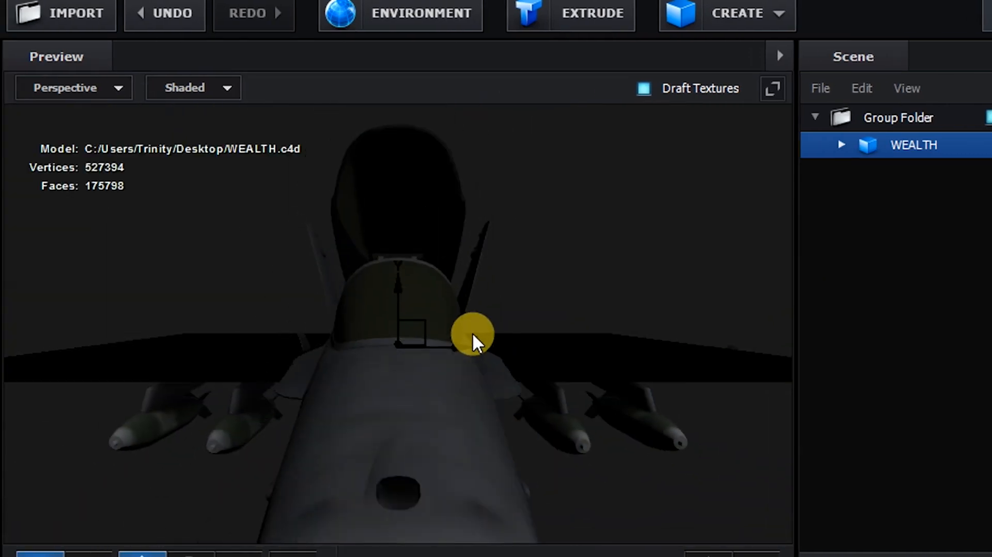
{"action": "left_click_drag", "start_coordinate": [471, 335], "coordinate": [496, 322]}
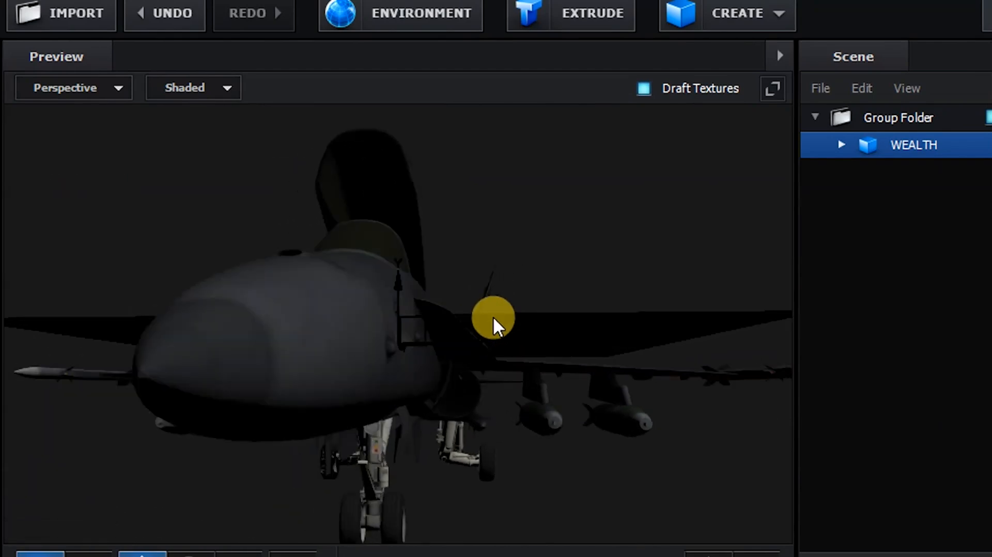
{"action": "left_click_drag", "start_coordinate": [493, 319], "coordinate": [586, 332]}
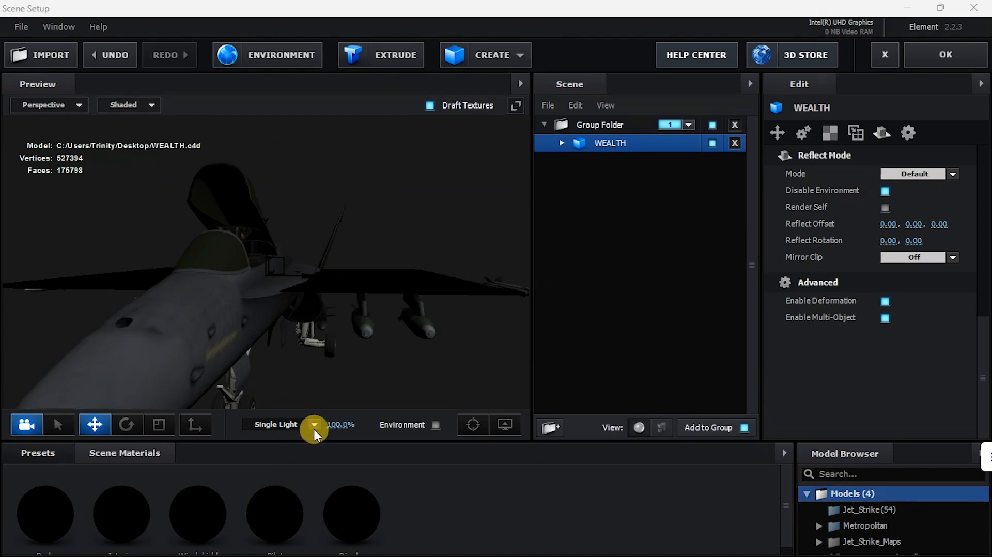
- Apply the Stylized lighting preset and orbit the preview to inspect the jet
{"action": "left_click", "coordinate": [315, 425]}
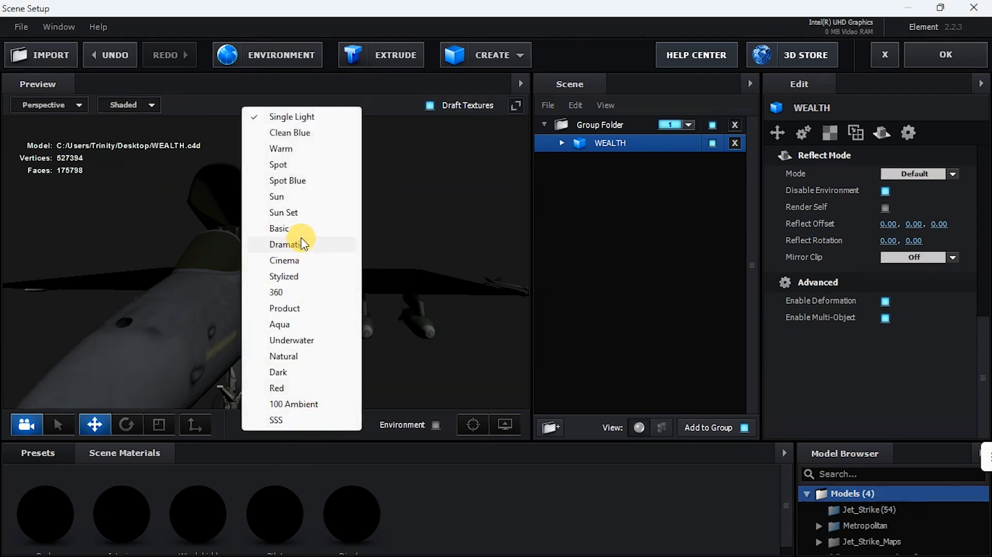
{"action": "left_click", "coordinate": [284, 276]}
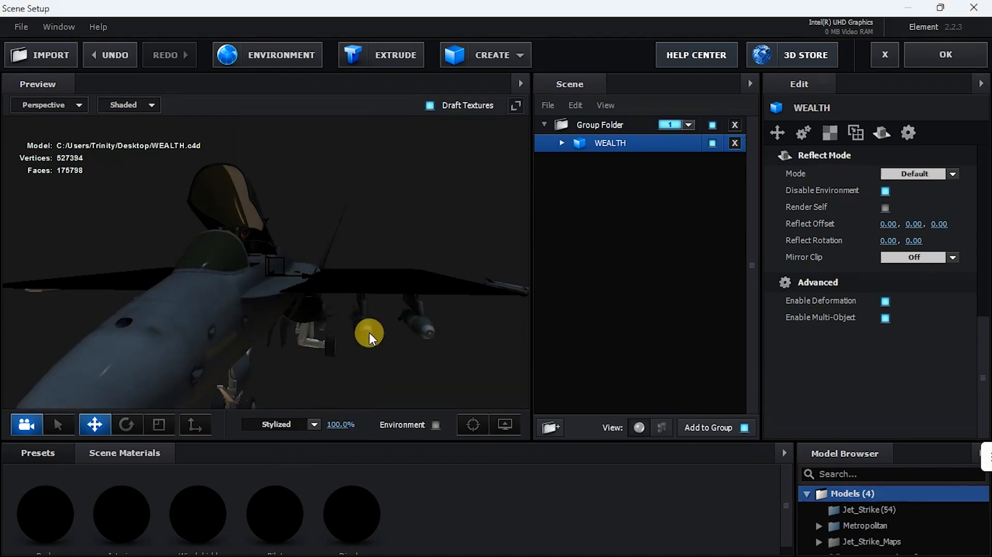
{"action": "left_click_drag", "start_coordinate": [370, 338], "coordinate": [429, 346]}
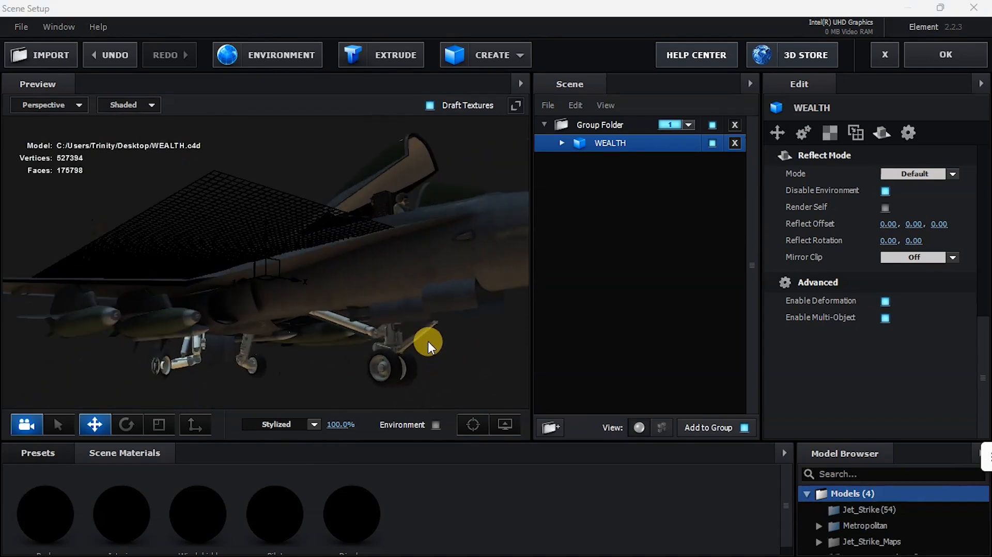
{"action": "left_click_drag", "start_coordinate": [430, 345], "coordinate": [310, 352]}
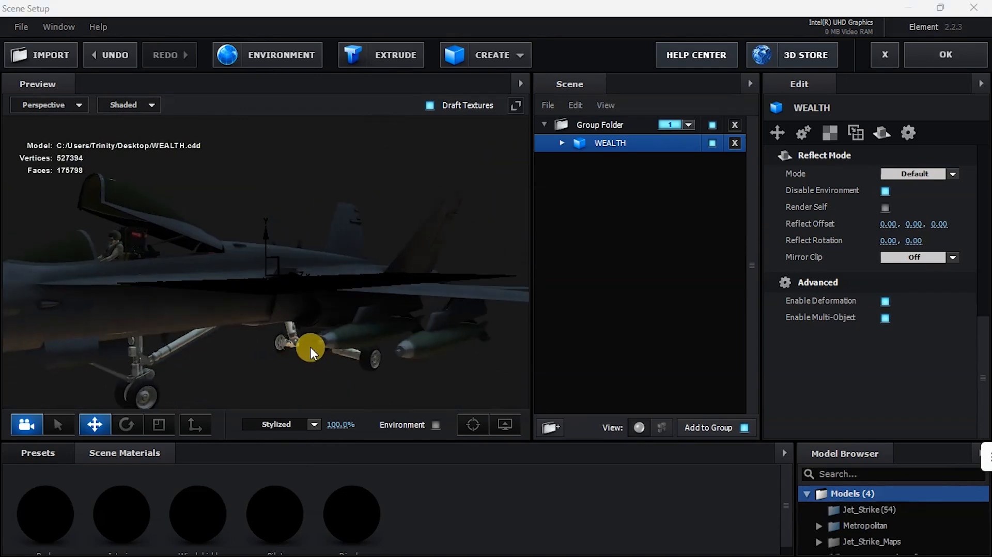
{"action": "left_click_drag", "start_coordinate": [310, 351], "coordinate": [396, 354]}
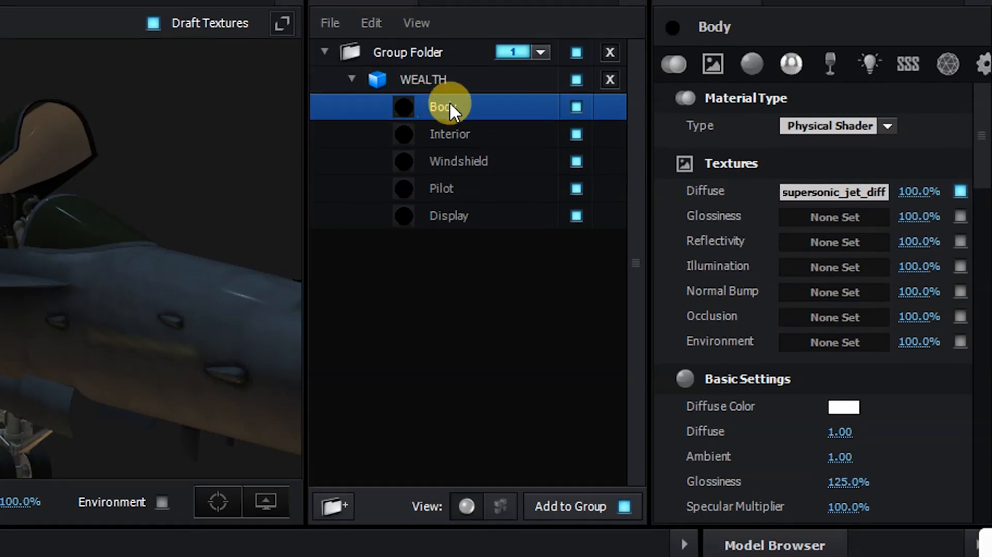
{"action": "left_click", "coordinate": [449, 134]}
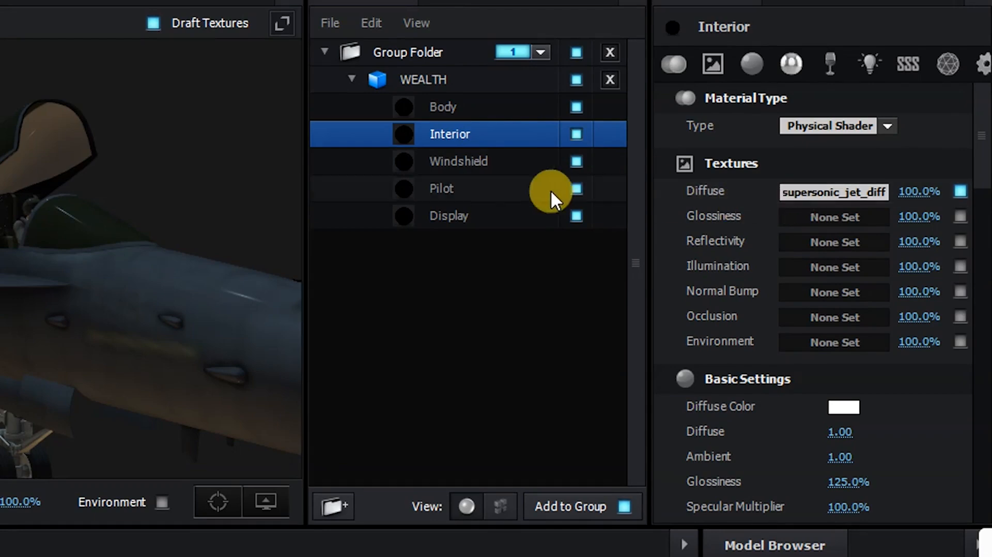
{"action": "left_click", "coordinate": [441, 188]}
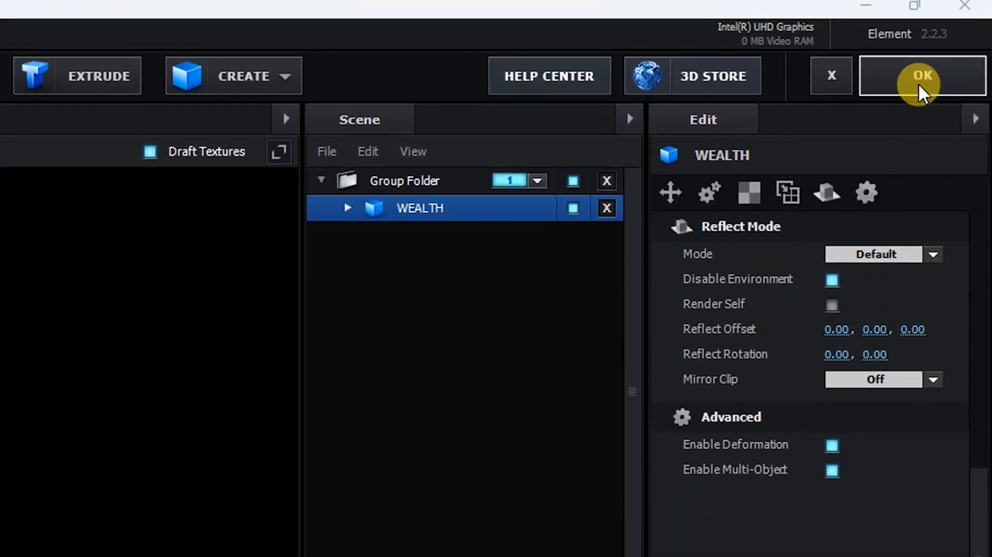
- Accept the Element 3D Scene Setup so the jet renders on Black Solid 1
{"action": "left_click", "coordinate": [922, 75]}
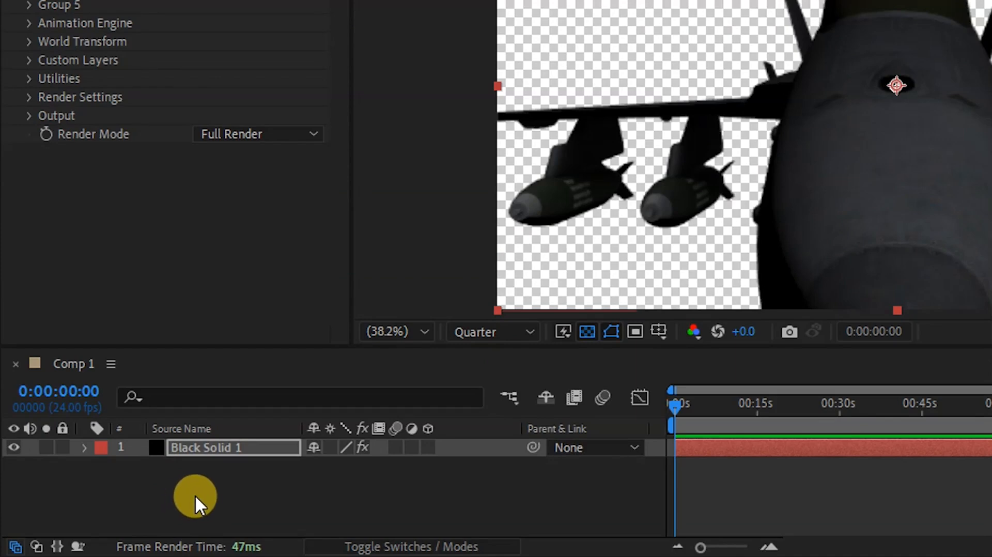
- Add a 50mm Two-Node camera layer named 'Camera one' to Comp 1
{"action": "right_click", "coordinate": [194, 497]}
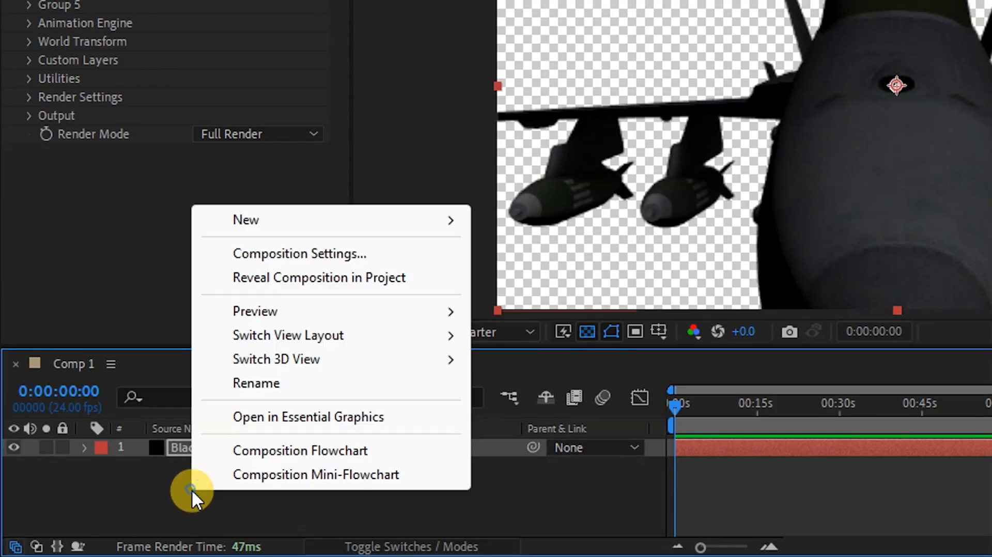
{"action": "mouse_move", "coordinate": [246, 219]}
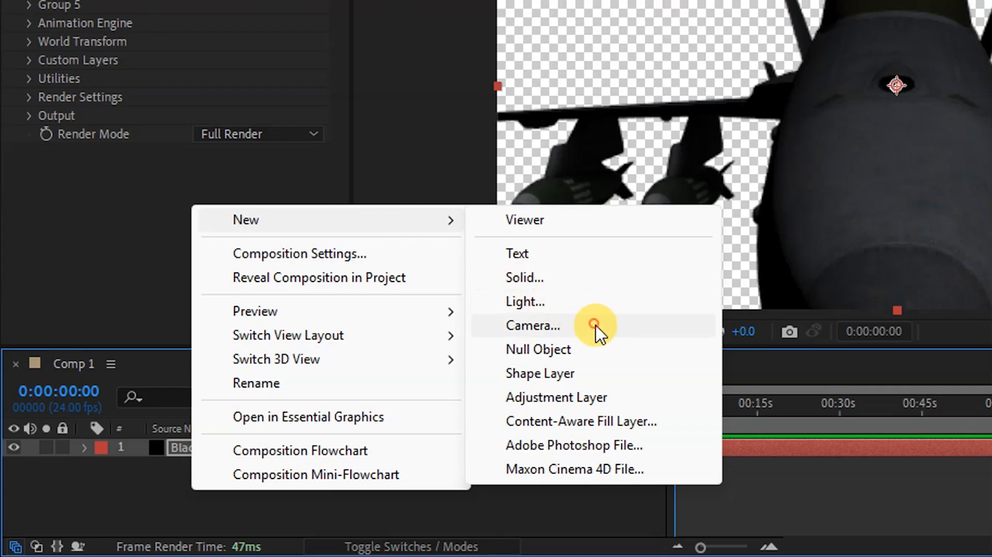
{"action": "left_click", "coordinate": [532, 326]}
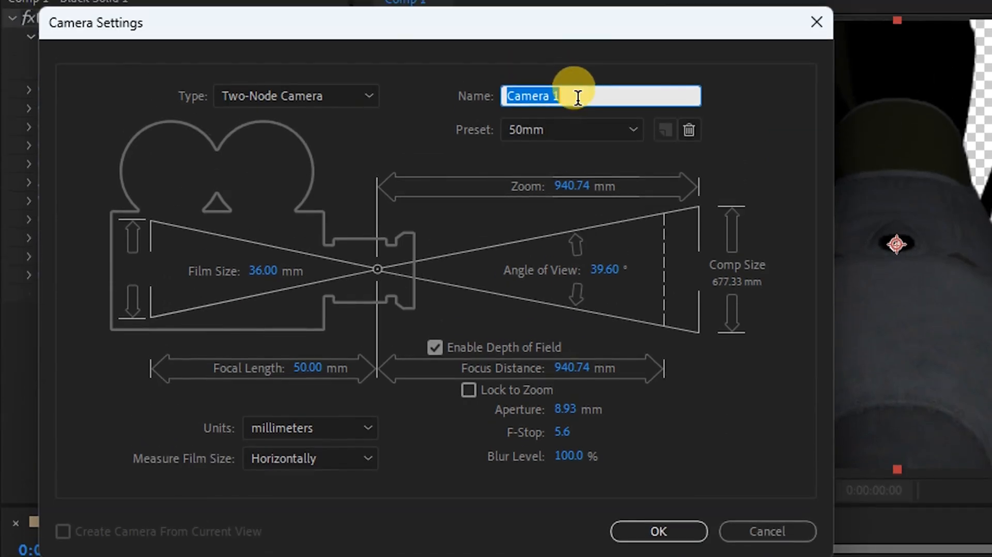
{"action": "type", "text": "Camera on"}
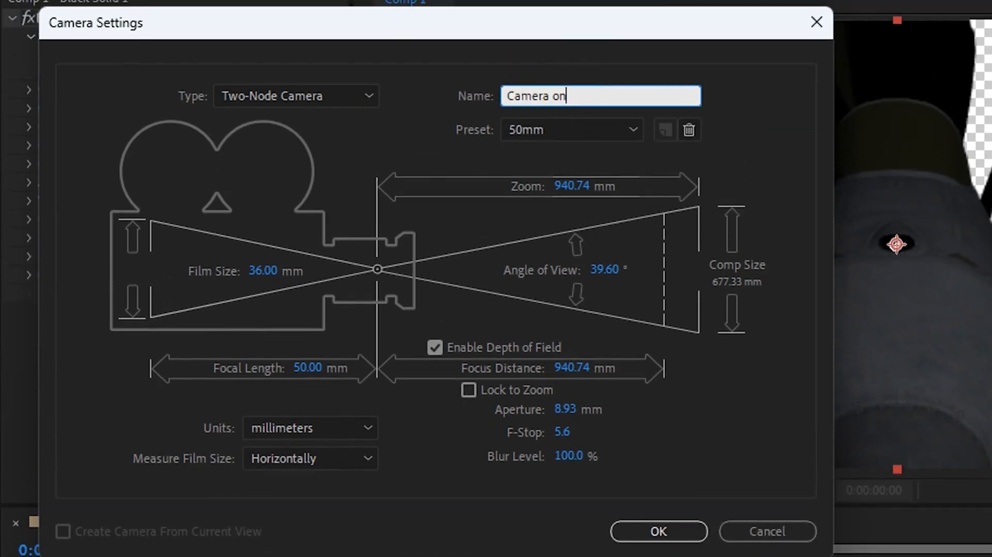
{"action": "left_click", "coordinate": [632, 129]}
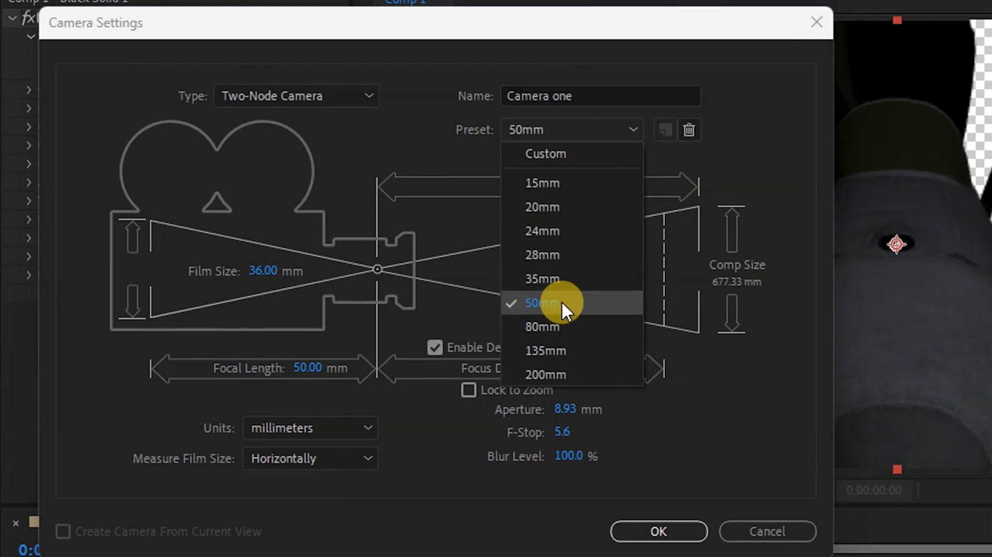
{"action": "left_click", "coordinate": [537, 303]}
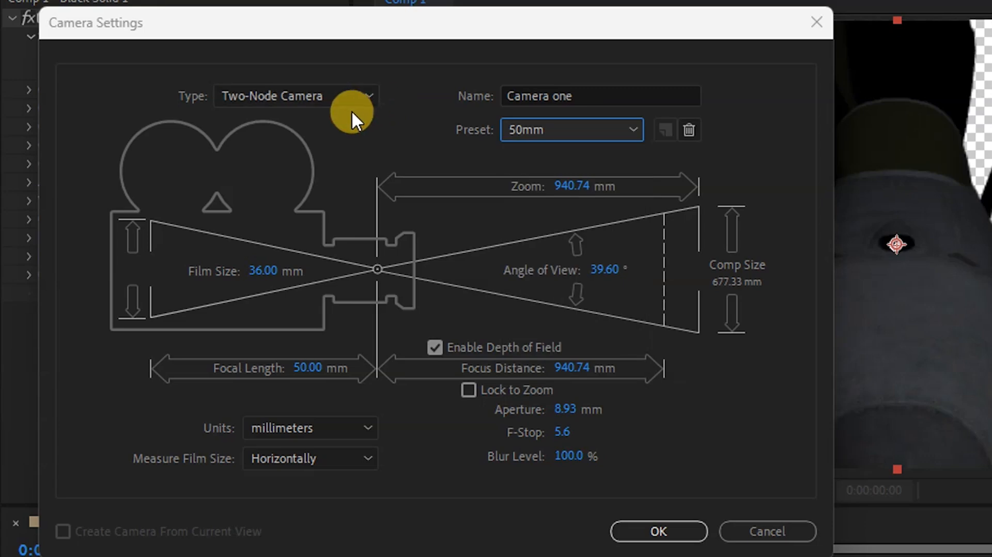
{"action": "left_click", "coordinate": [296, 95]}
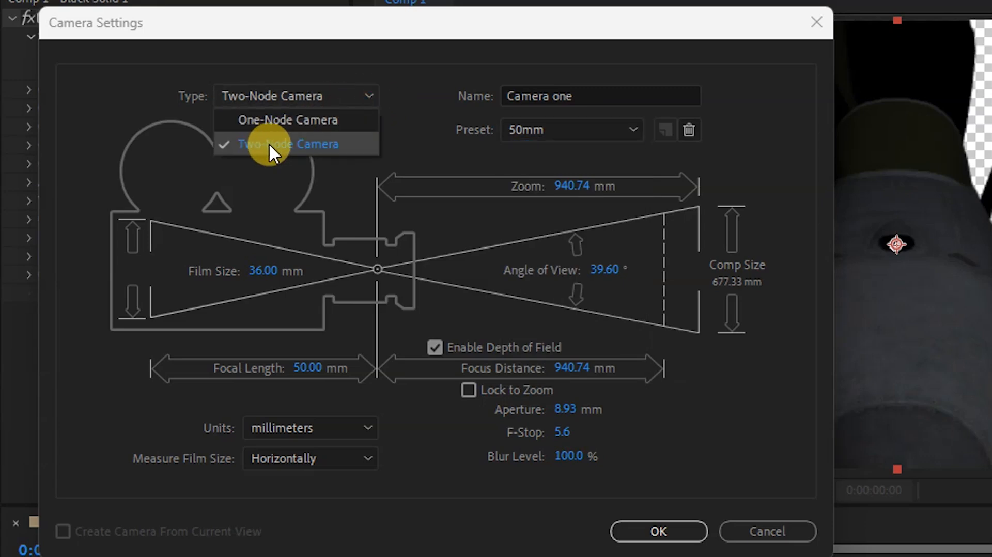
{"action": "left_click", "coordinate": [288, 144]}
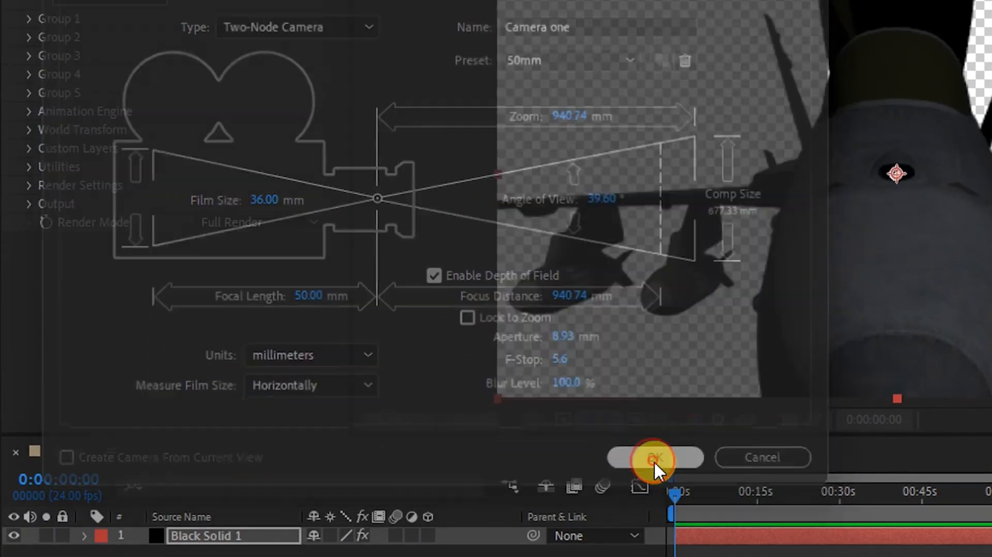
{"action": "left_click", "coordinate": [655, 457]}
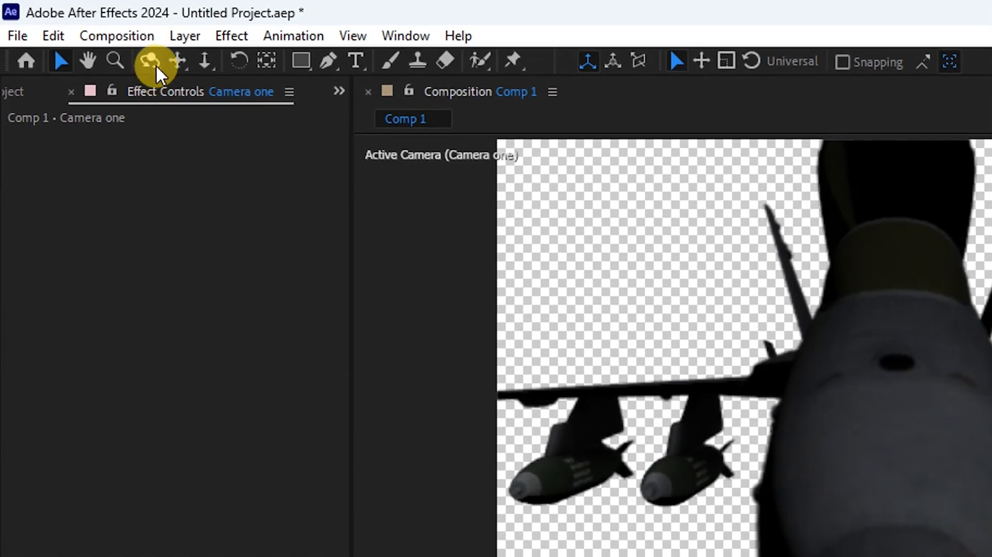
- Orbit Camera one around the jet with the Orbit Around Cursor tool
{"action": "left_click", "coordinate": [152, 61]}
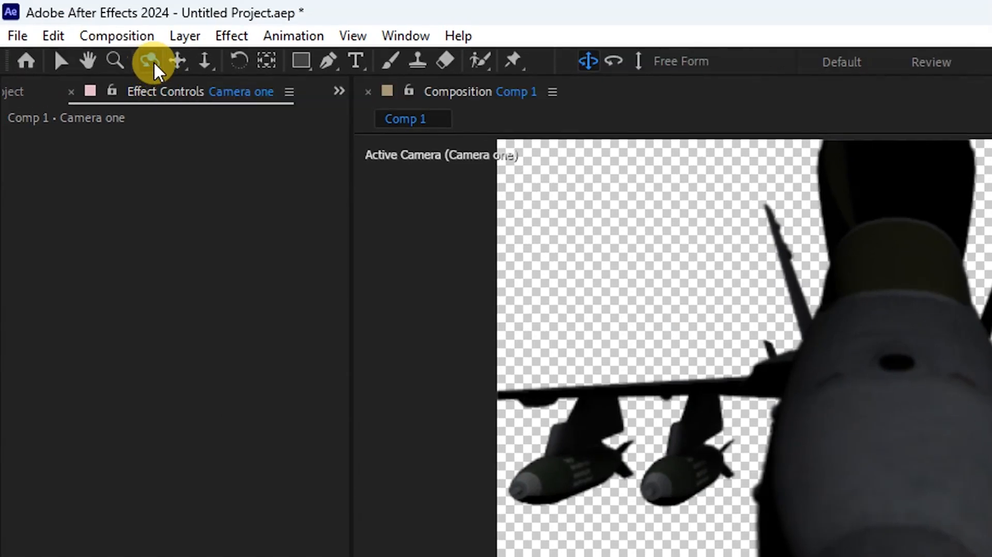
{"action": "left_click", "coordinate": [150, 61]}
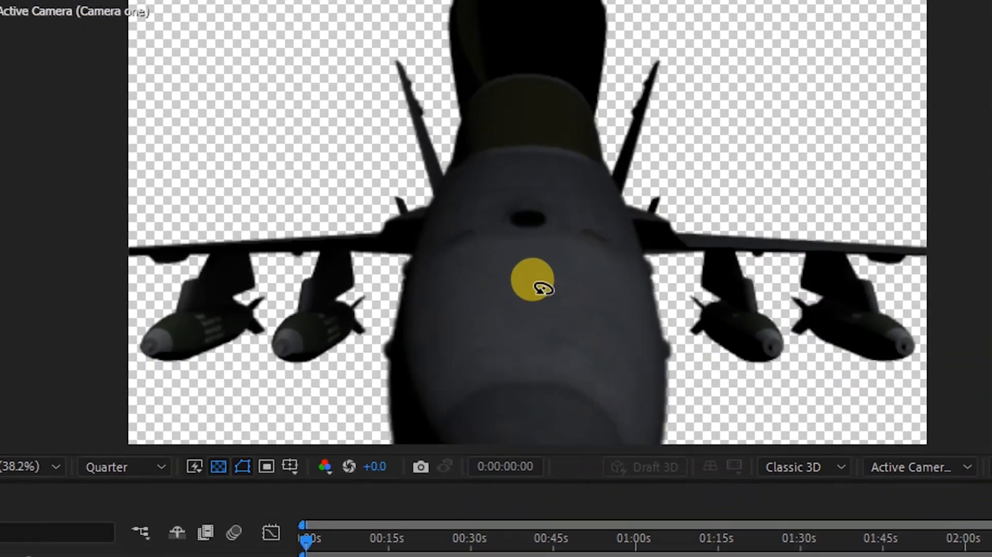
{"action": "left_click_drag", "start_coordinate": [537, 288], "coordinate": [617, 281]}
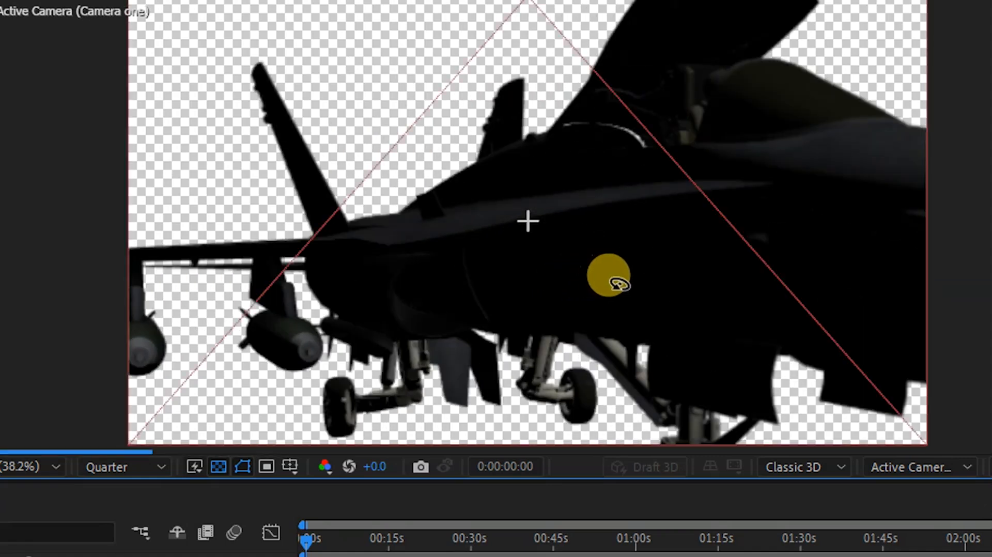
{"action": "left_click_drag", "start_coordinate": [610, 282], "coordinate": [690, 298]}
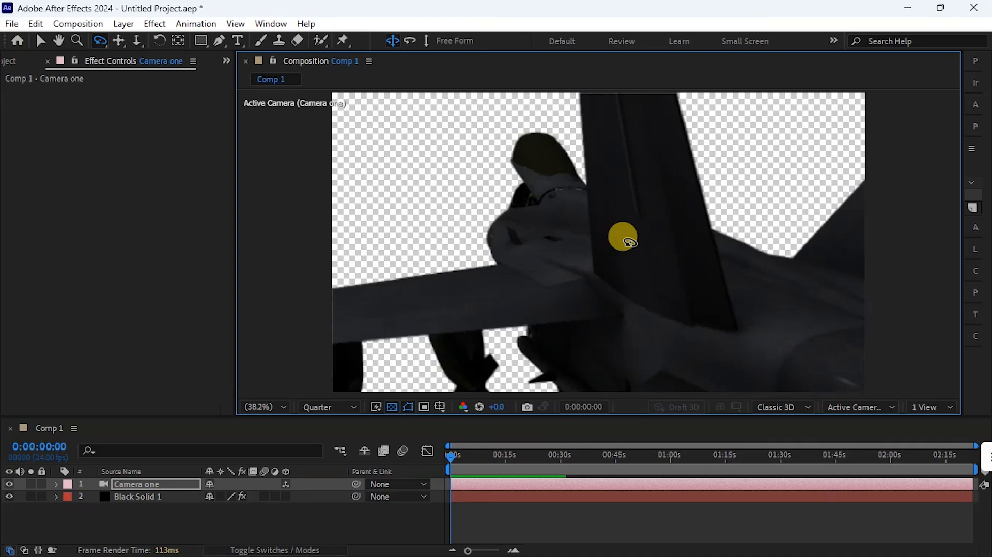
{"action": "mouse_move", "coordinate": [629, 256]}
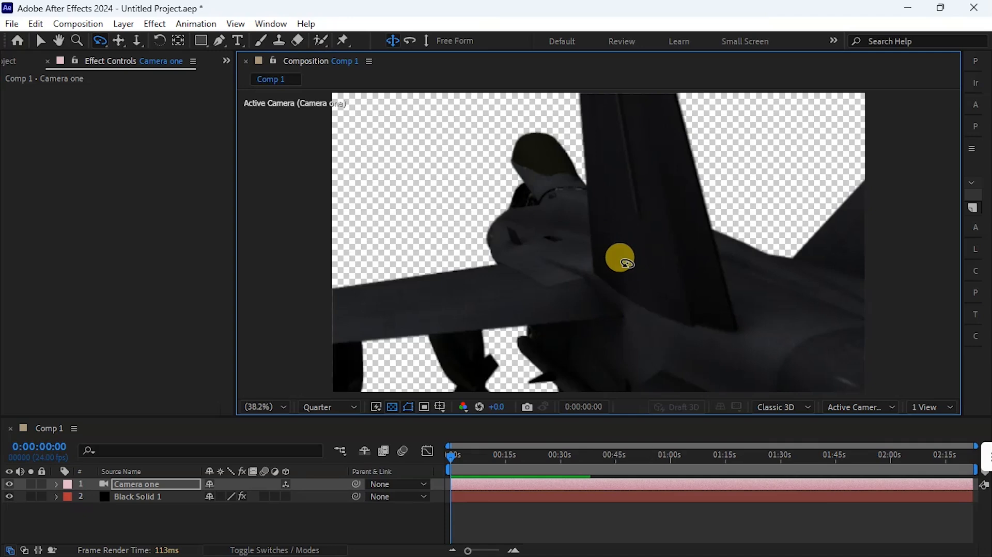
- Change the viewer magnification and orbit further until the jet appears head-on
{"action": "left_click", "coordinate": [259, 407]}
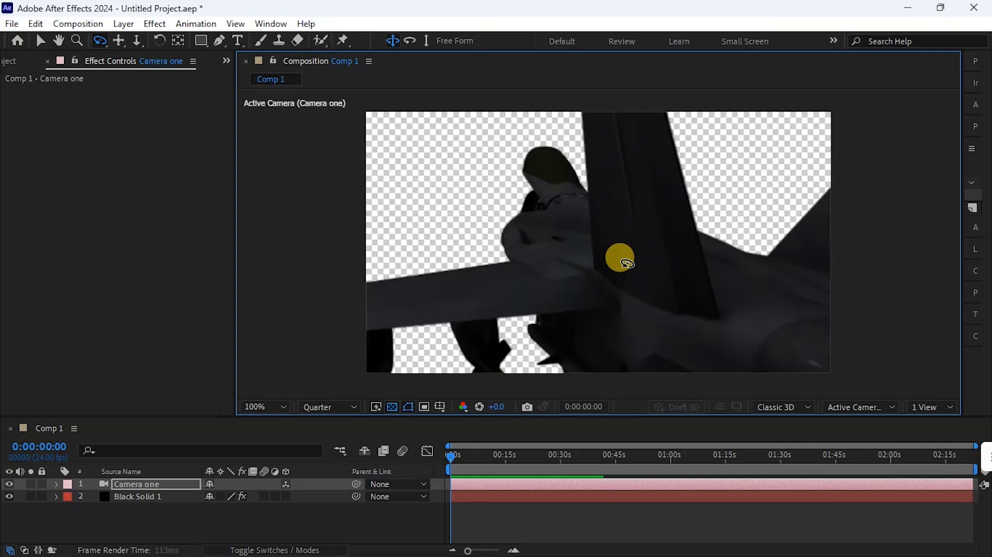
{"action": "left_click", "coordinate": [261, 406]}
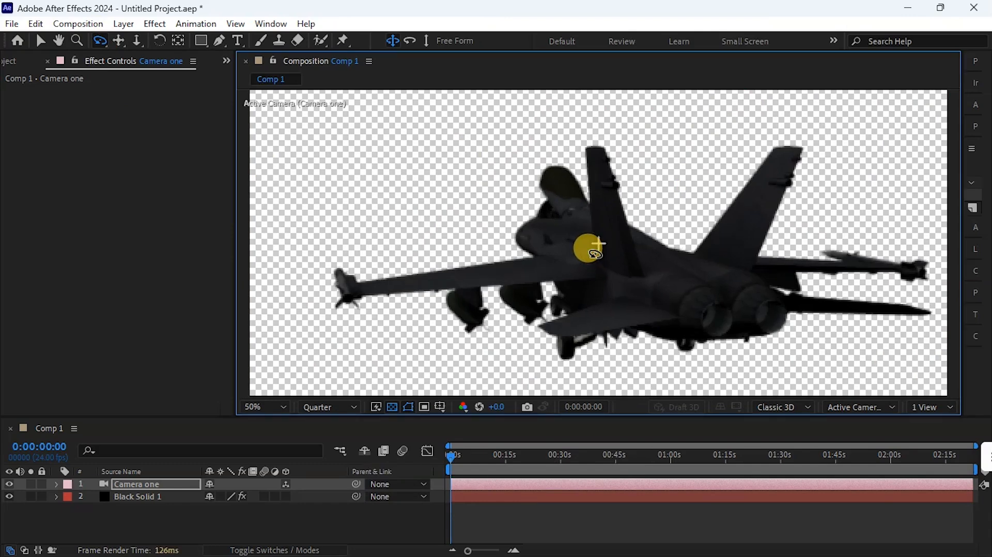
{"action": "left_click_drag", "start_coordinate": [588, 250], "coordinate": [651, 260]}
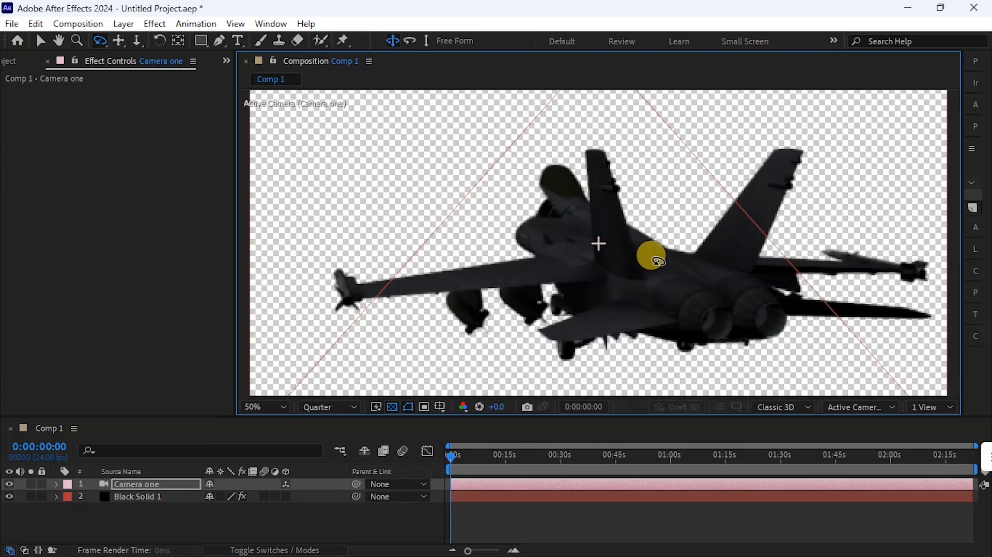
{"action": "left_click_drag", "start_coordinate": [651, 259], "coordinate": [727, 259]}
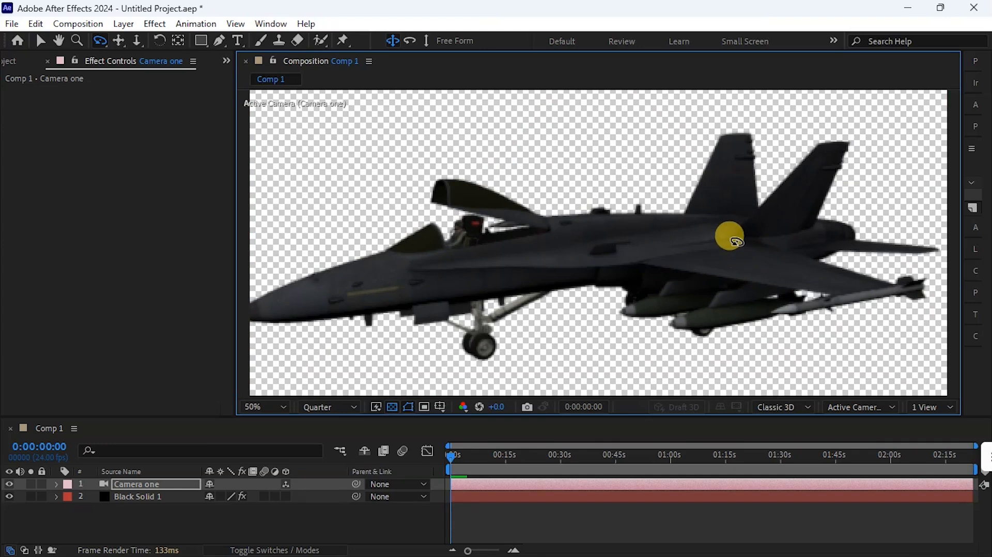
{"action": "left_click_drag", "start_coordinate": [727, 239], "coordinate": [683, 255]}
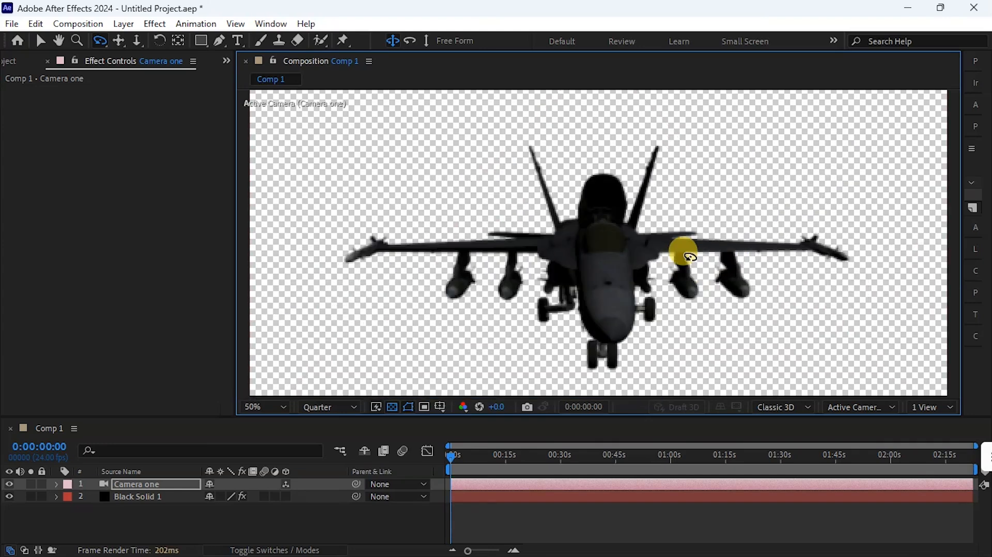